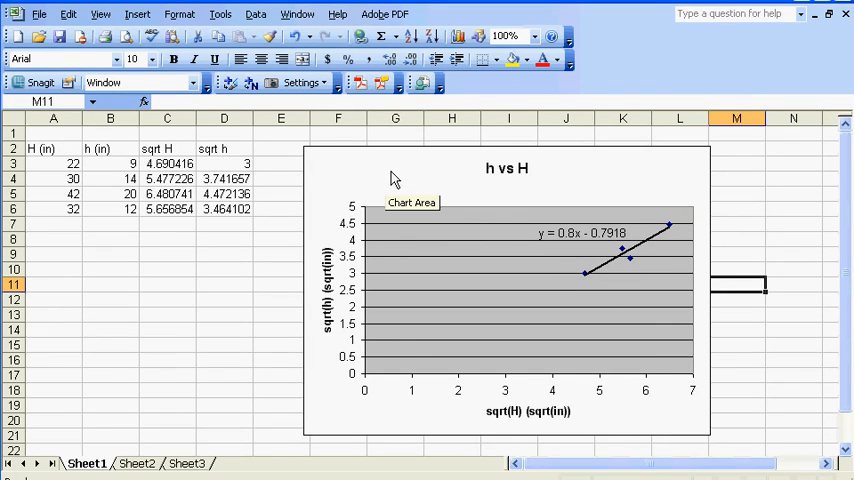
pyautogui.moveTo(620, 236)
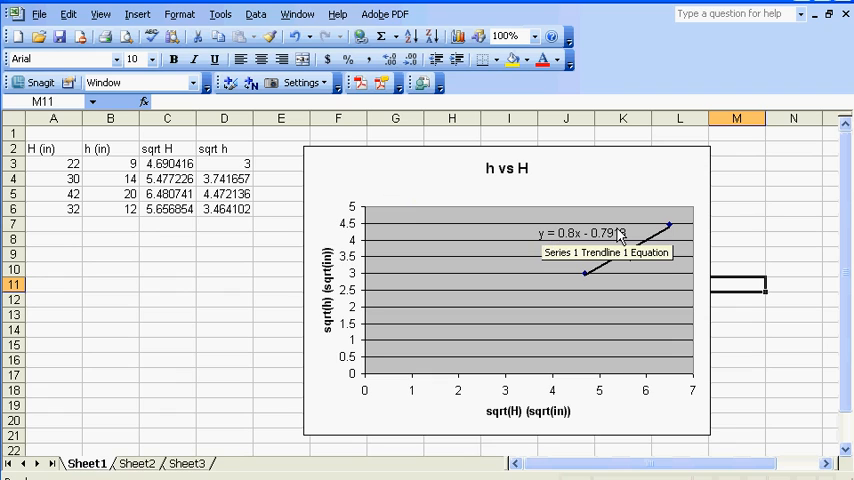
pyautogui.moveTo(420, 268)
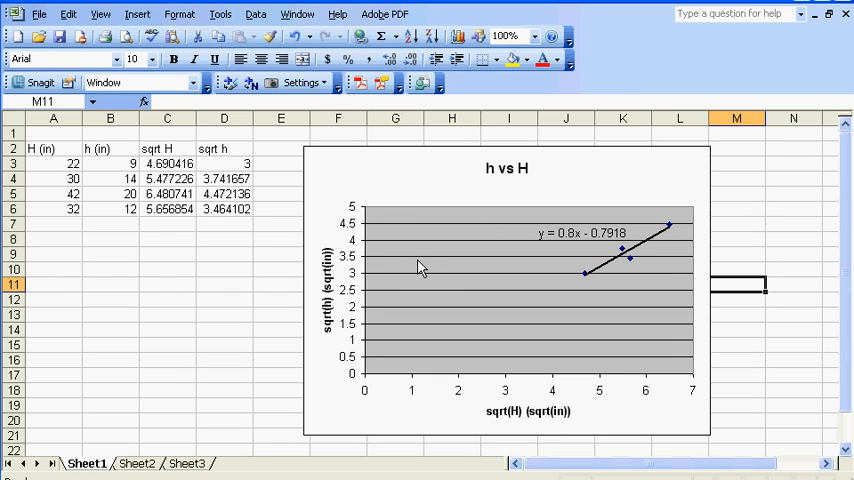
pyautogui.moveTo(414, 272)
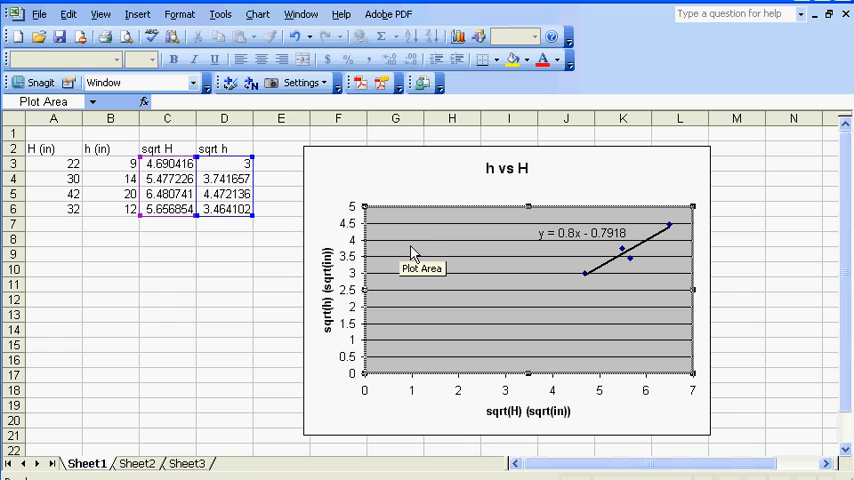
pyautogui.moveTo(372, 352)
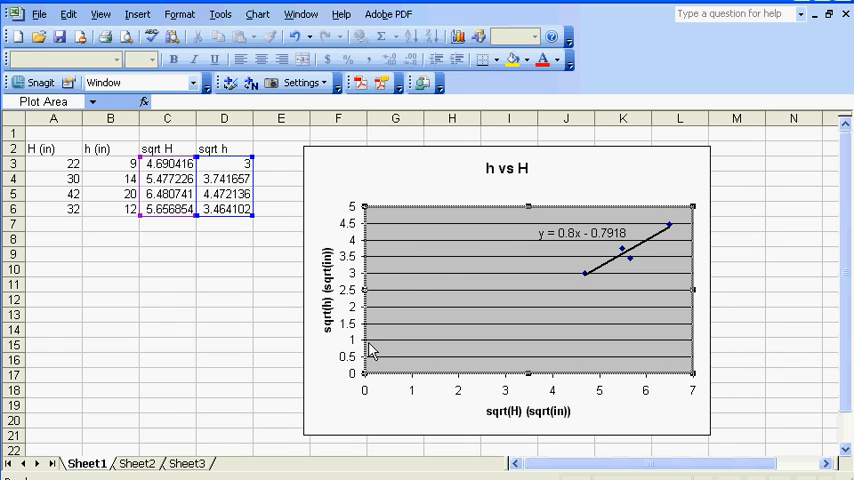
pyautogui.moveTo(368, 272)
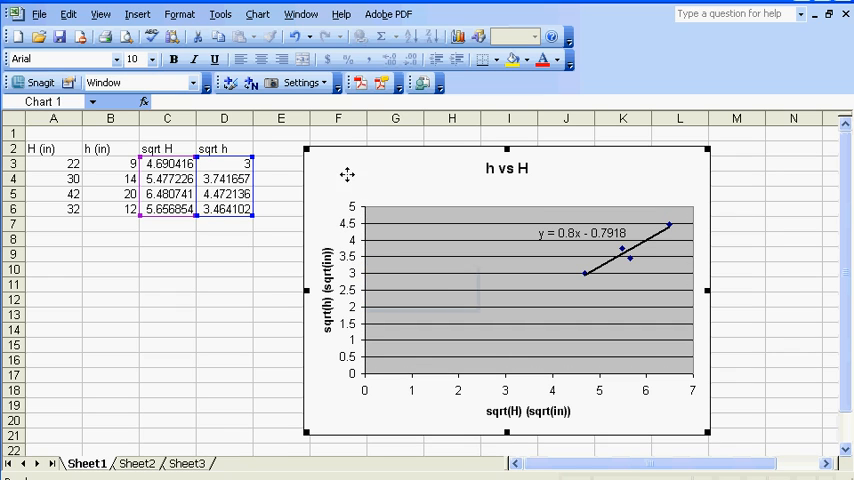
pyautogui.moveTo(368, 272)
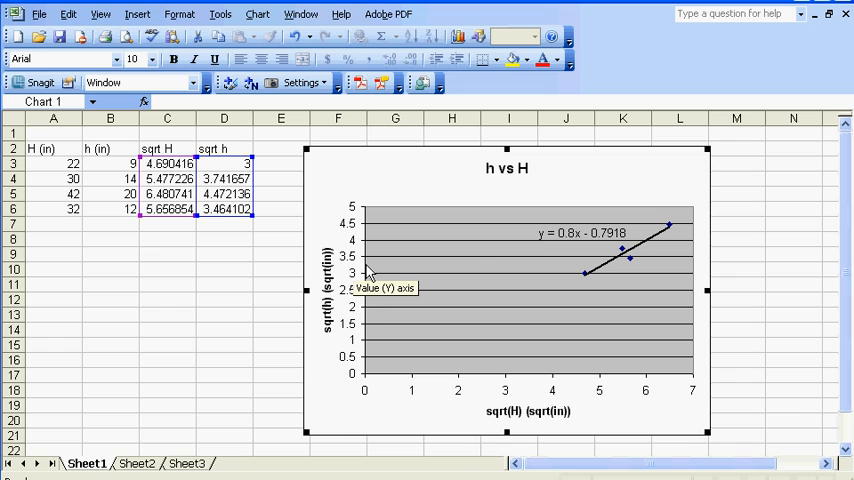
# - Set the vertical sqrt(h) axis minimum to 2 via Format Axis, Scale
pyautogui.rightClick(356, 276)
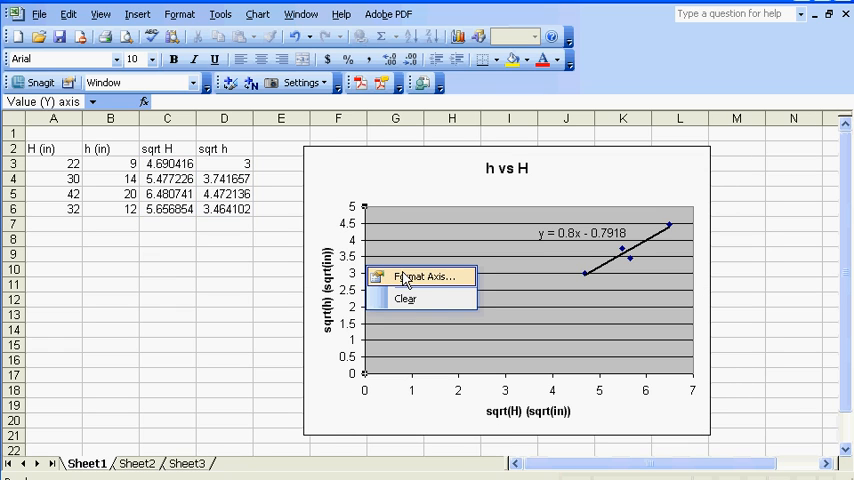
pyautogui.moveTo(420, 284)
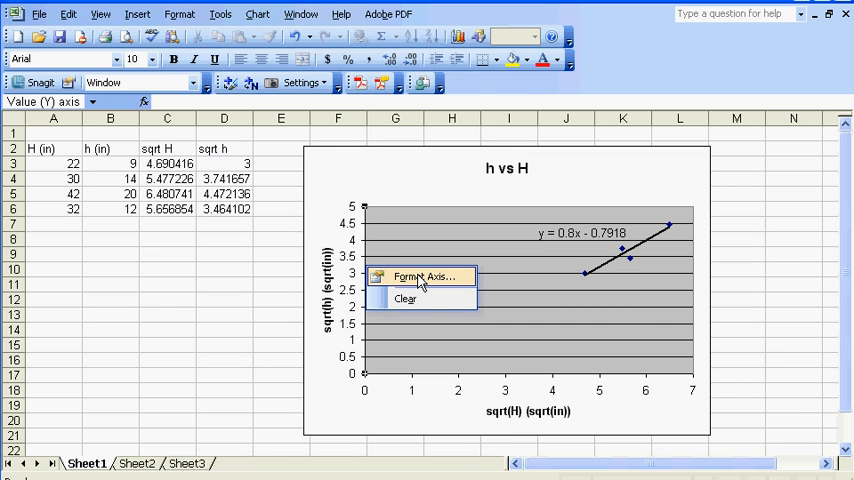
pyautogui.click(424, 276)
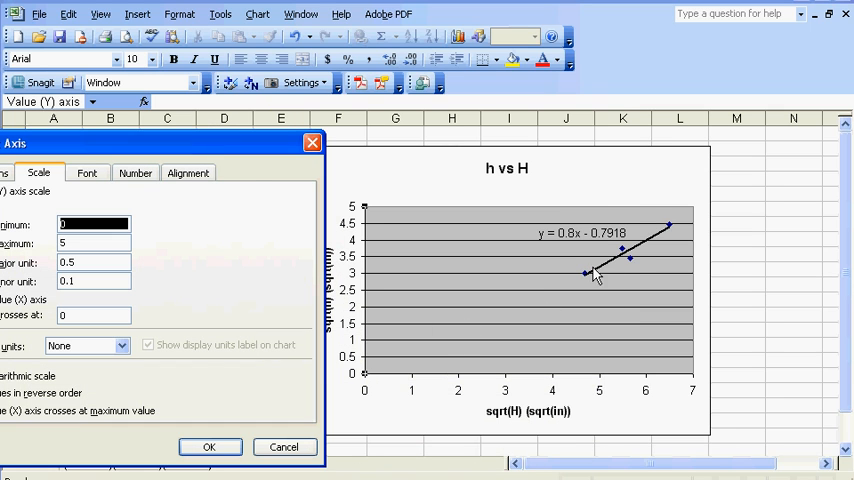
pyautogui.moveTo(588, 280)
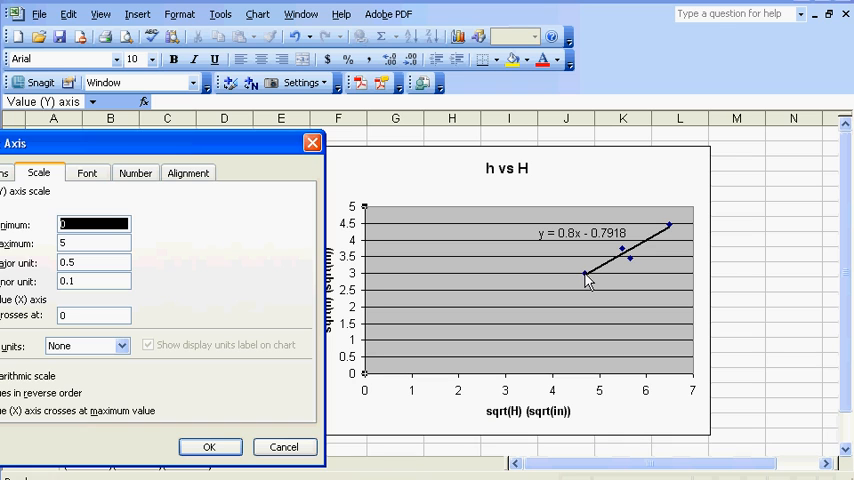
pyautogui.moveTo(588, 312)
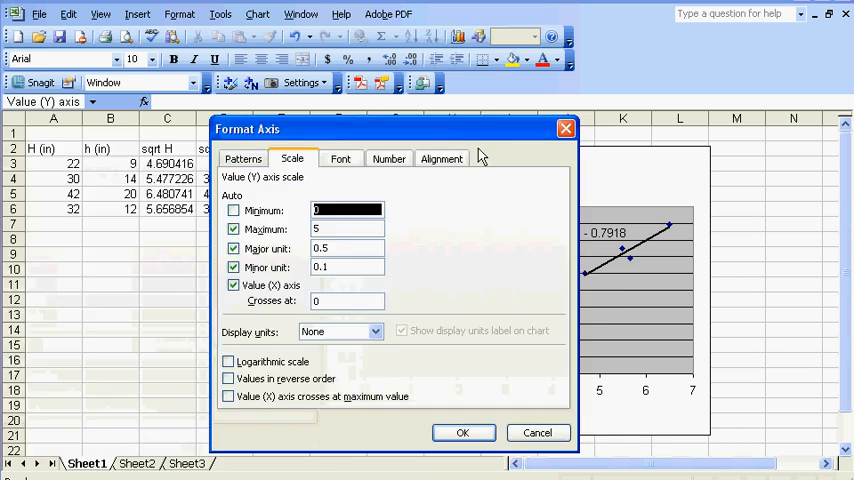
pyautogui.write('2')
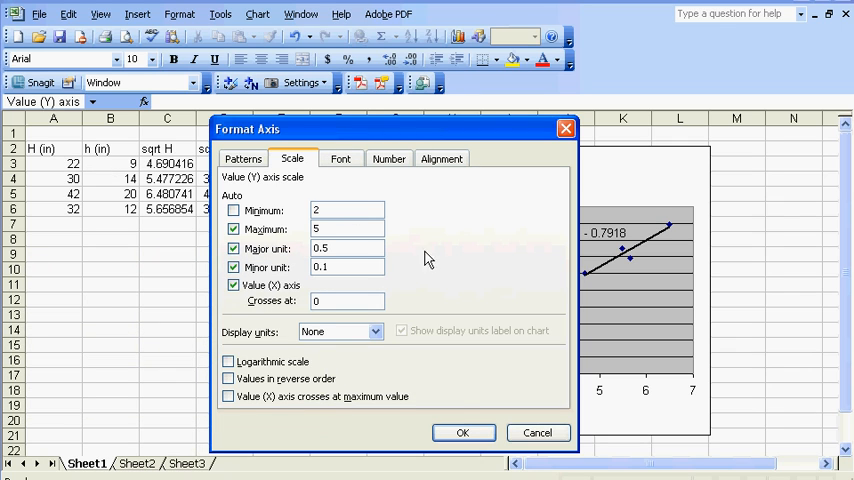
pyautogui.click(462, 432)
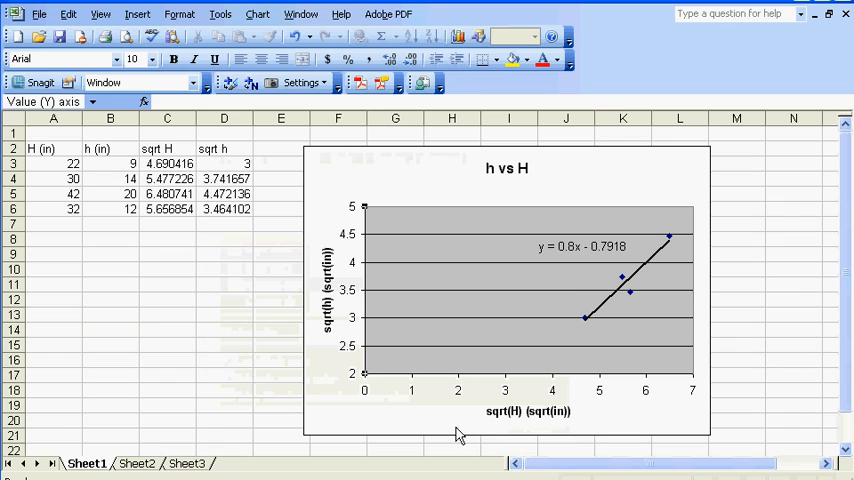
pyautogui.moveTo(366, 378)
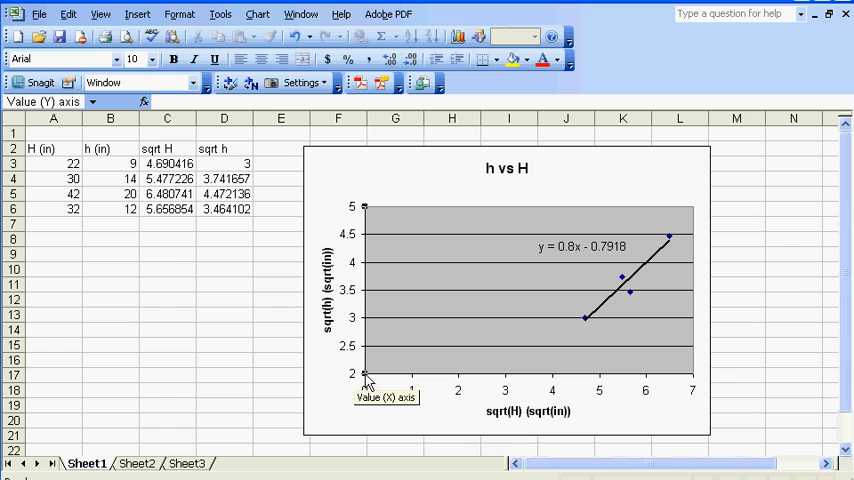
pyautogui.moveTo(370, 216)
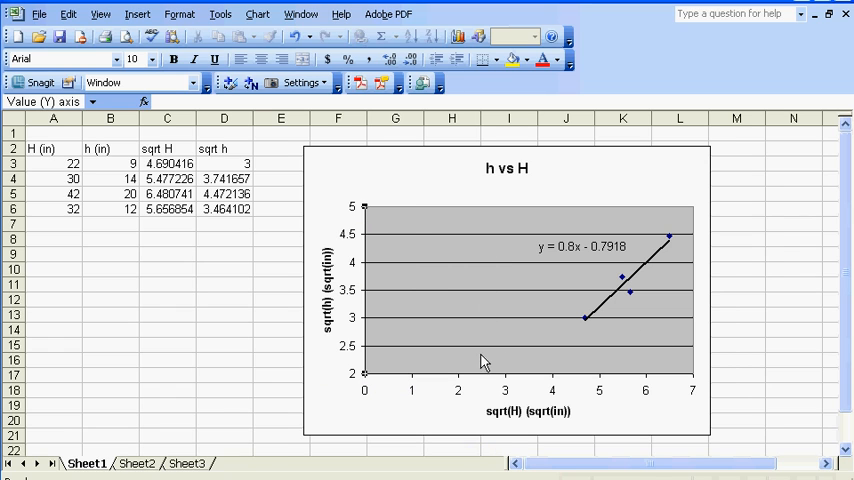
pyautogui.moveTo(558, 372)
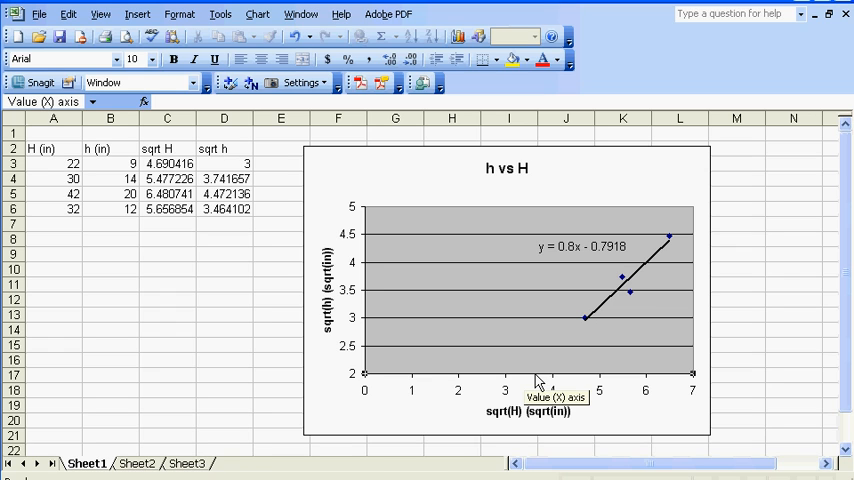
# - Set the horizontal sqrt(H) axis minimum to 4 so it runs 4 to 7
pyautogui.doubleClick(524, 390)
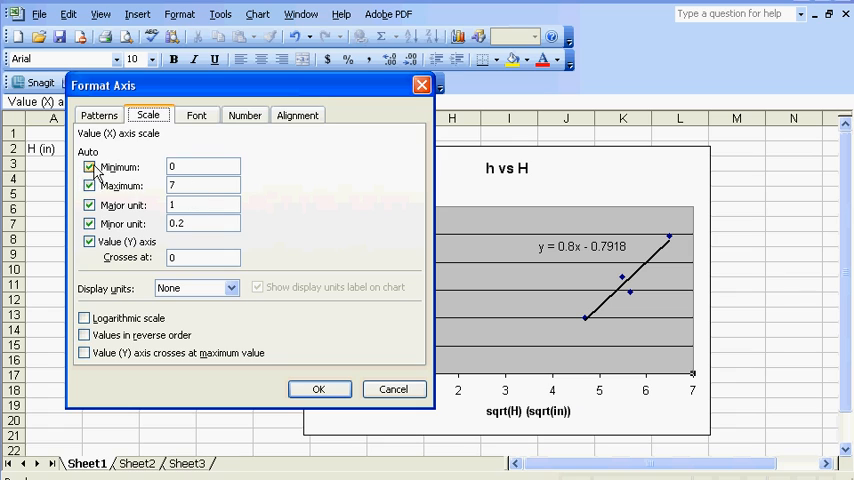
pyautogui.click(88, 168)
pyautogui.write('4')
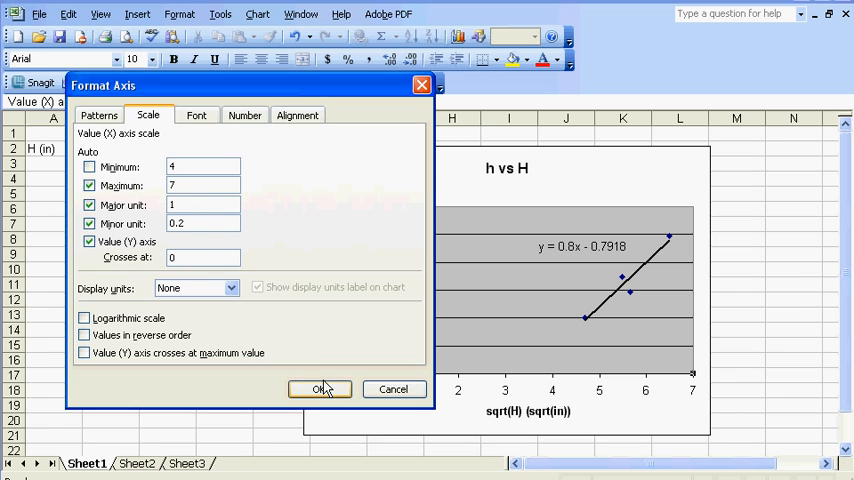
pyautogui.click(320, 388)
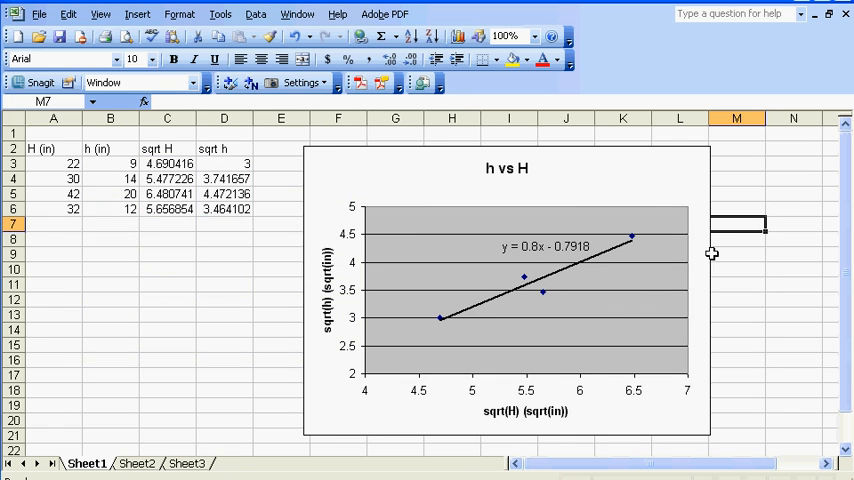
pyautogui.moveTo(528, 290)
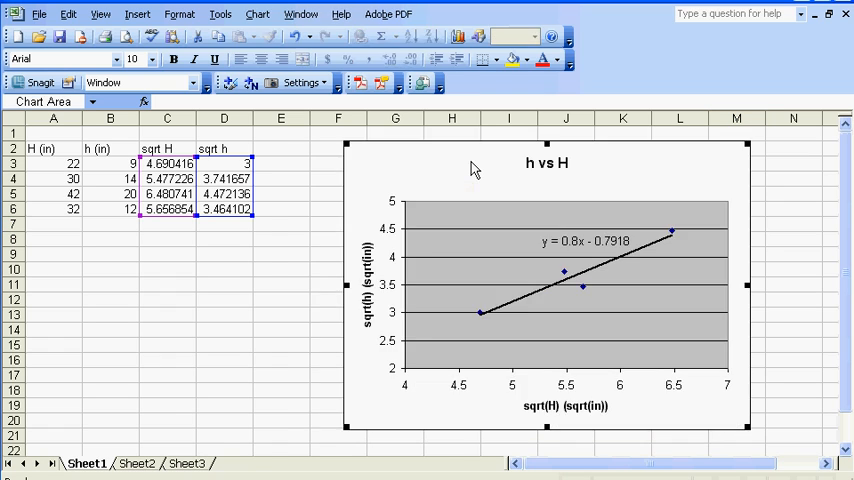
pyautogui.moveTo(792, 392)
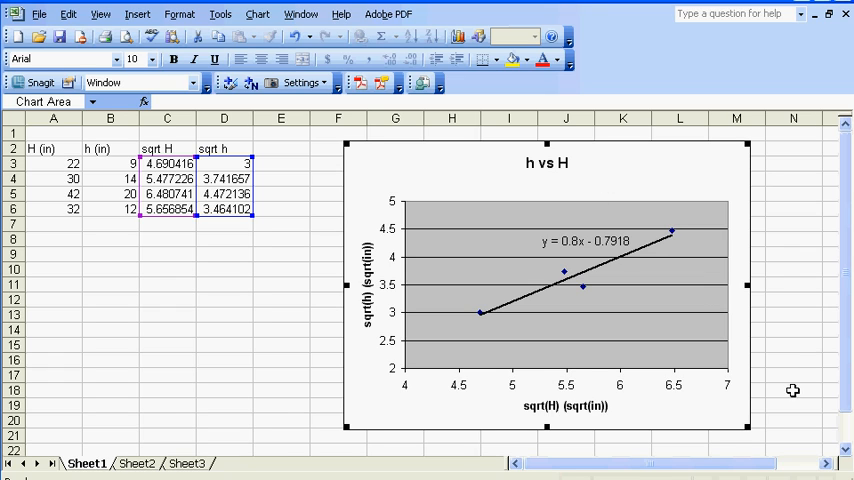
pyautogui.moveTo(792, 368)
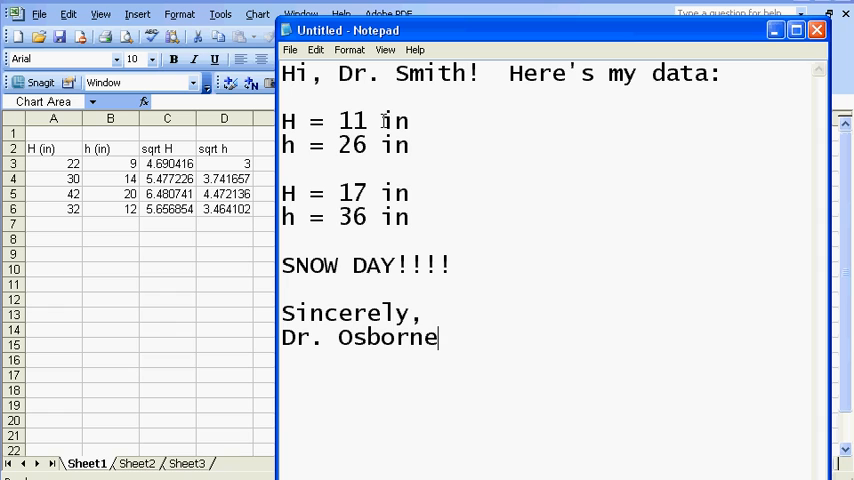
pyautogui.moveTo(464, 296)
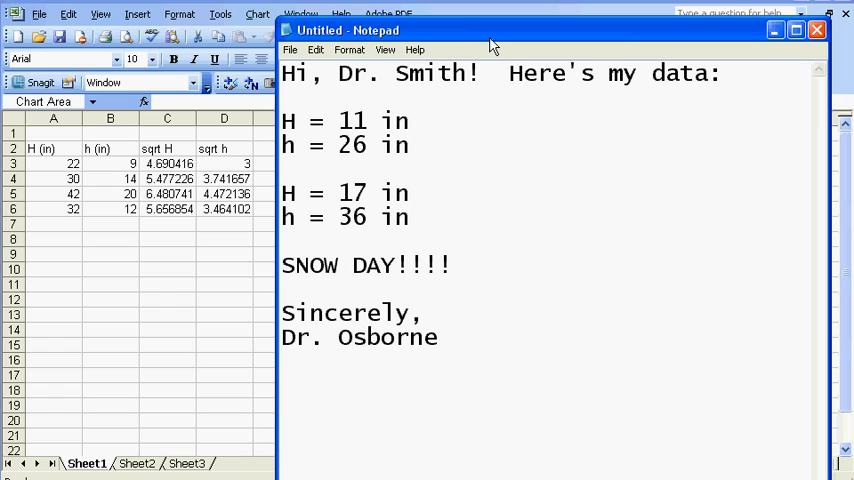
pyautogui.moveTo(512, 40)
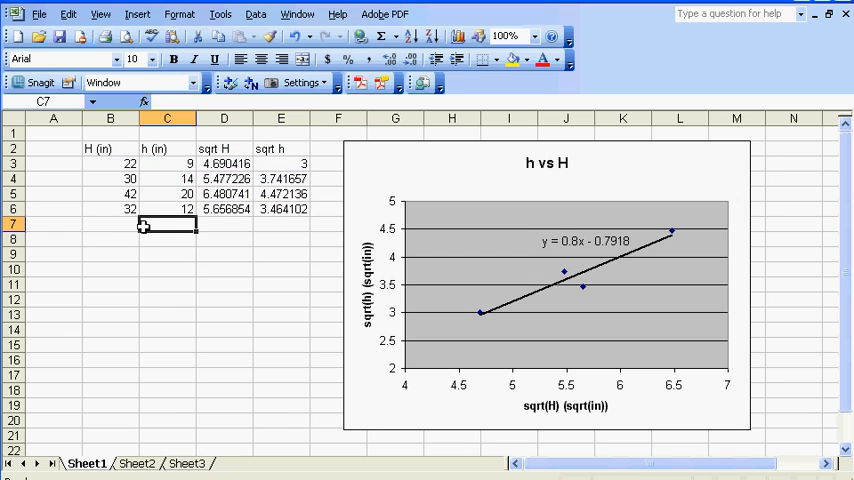
pyautogui.moveTo(56, 180)
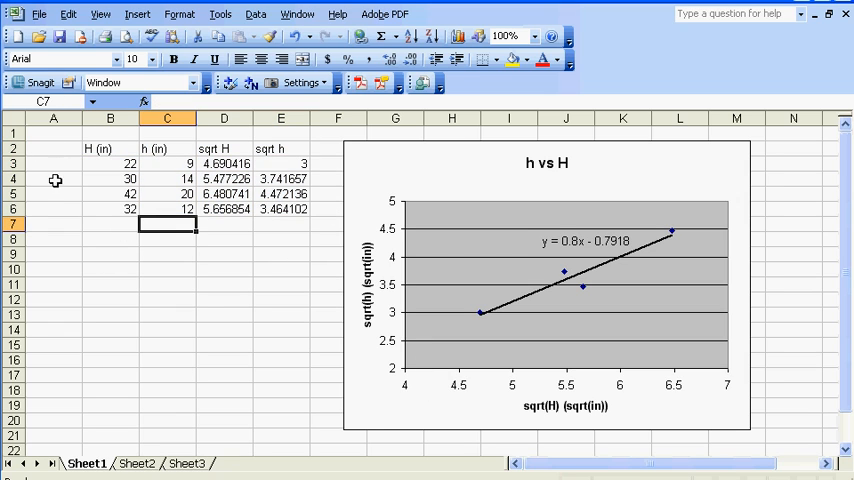
# - Head column A 'Source' and fill 'me' down the four existing data rows
pyautogui.click(52, 148)
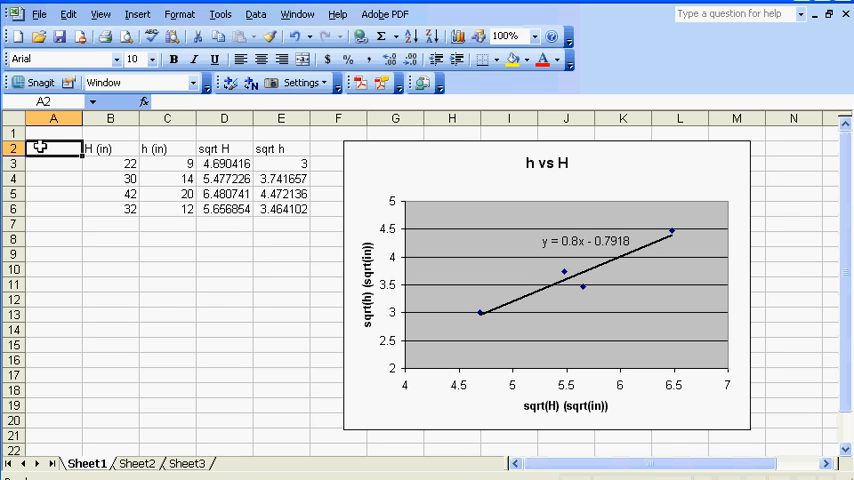
pyautogui.write('S')
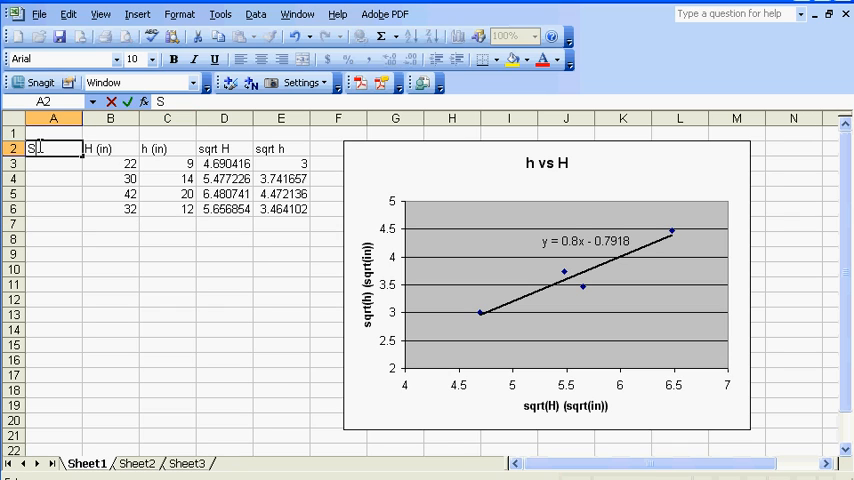
pyautogui.write('ource')
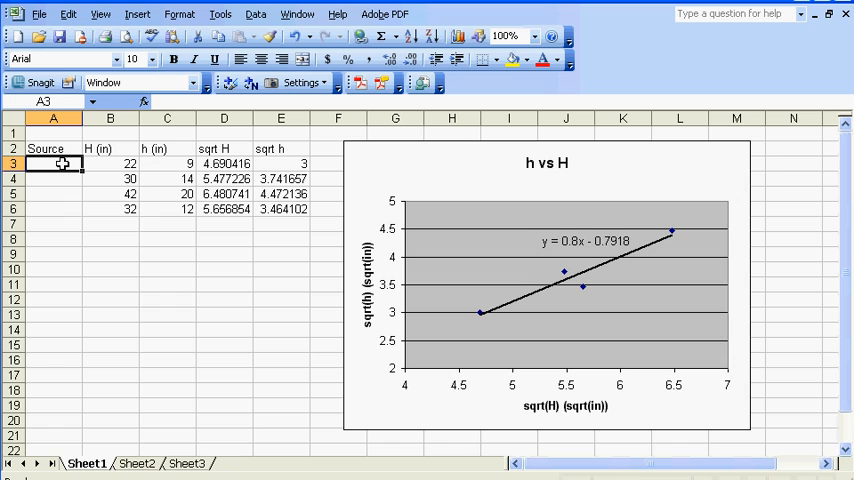
pyautogui.write('me')
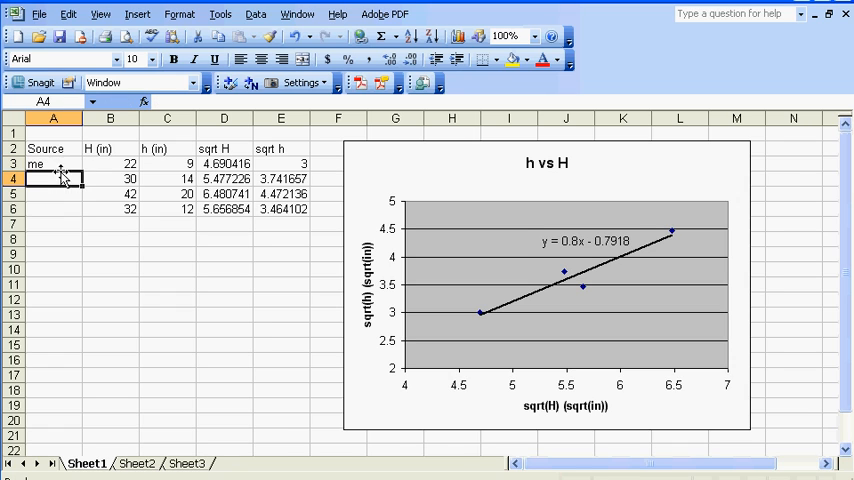
pyautogui.click(52, 164)
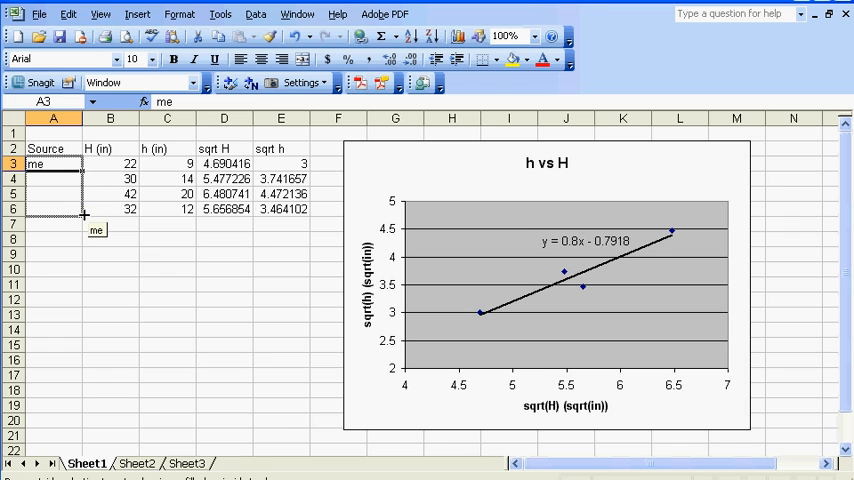
pyautogui.moveTo(52, 164); pyautogui.dragTo(52, 210)
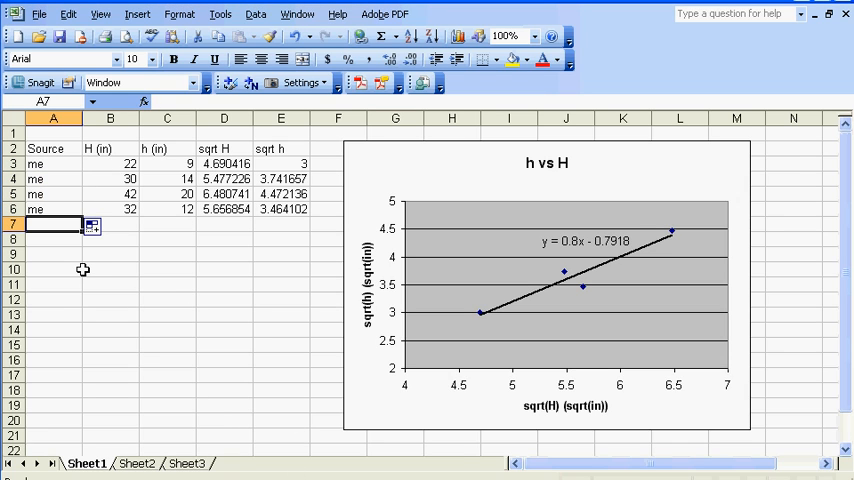
# - Label rows 7 and 8 'Osborne' as the source for the new data
pyautogui.write('Osborne')
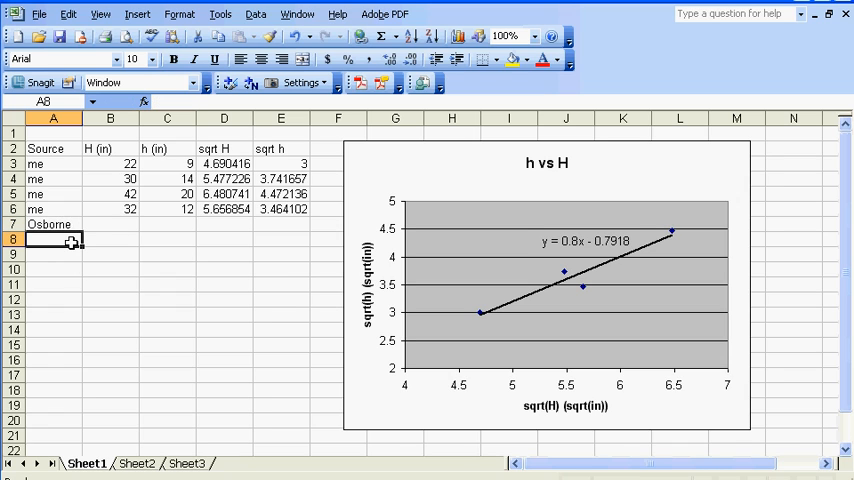
pyautogui.write('Osborne')
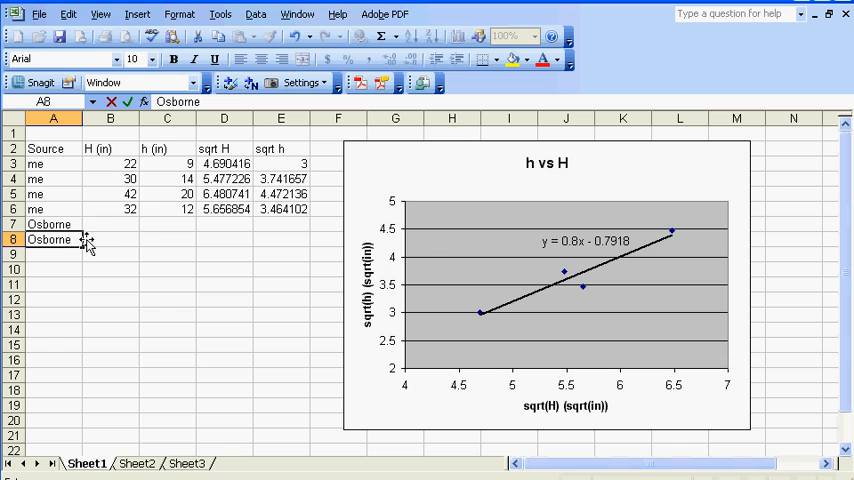
pyautogui.click(110, 224)
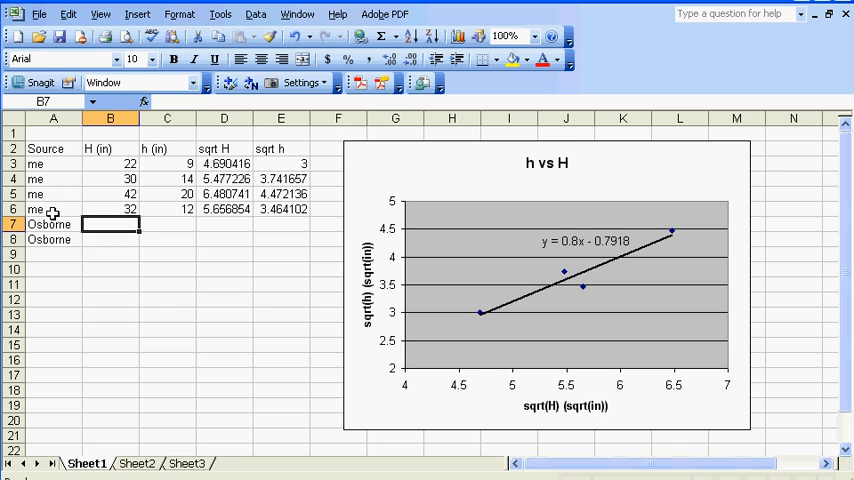
pyautogui.moveTo(40, 164)
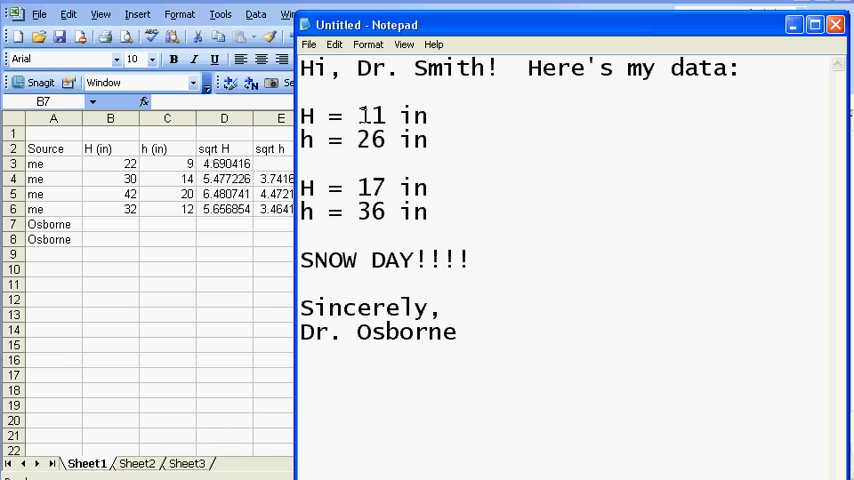
# - Enter Osborne's measurements H 11 / h 26 and H 17 / h 36 in rows 7–8
pyautogui.click(110, 224)
pyautogui.write('11')
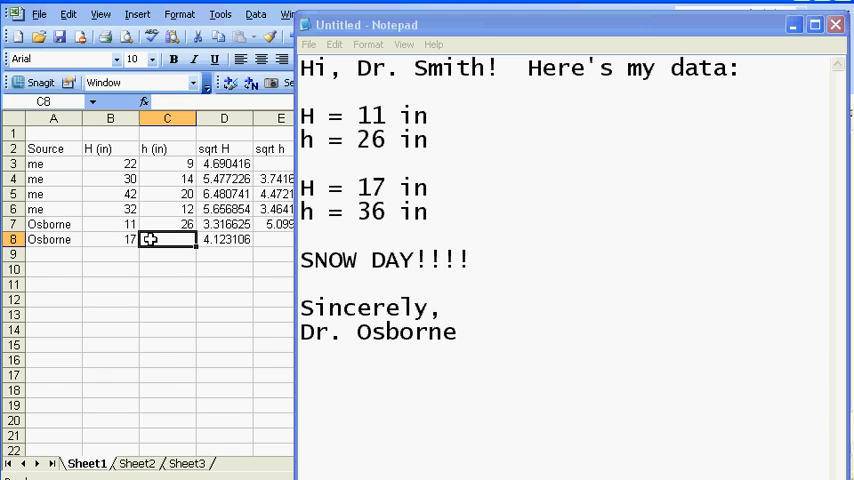
pyautogui.write('36')
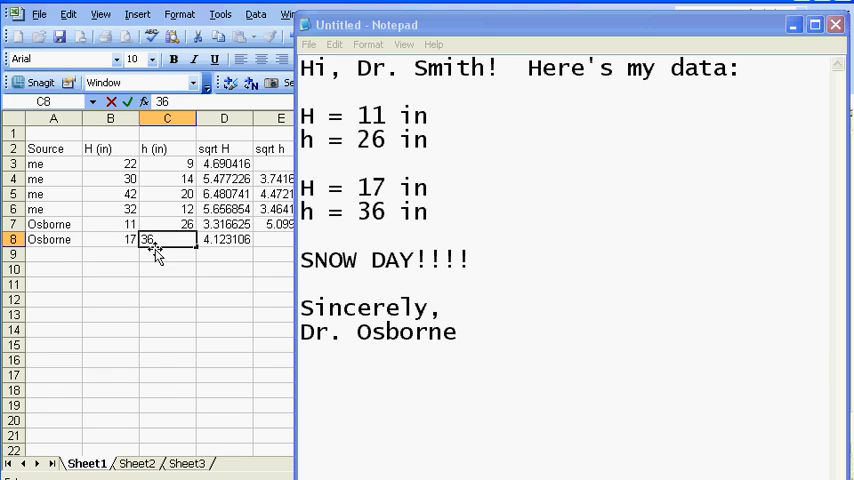
pyautogui.click(224, 252)
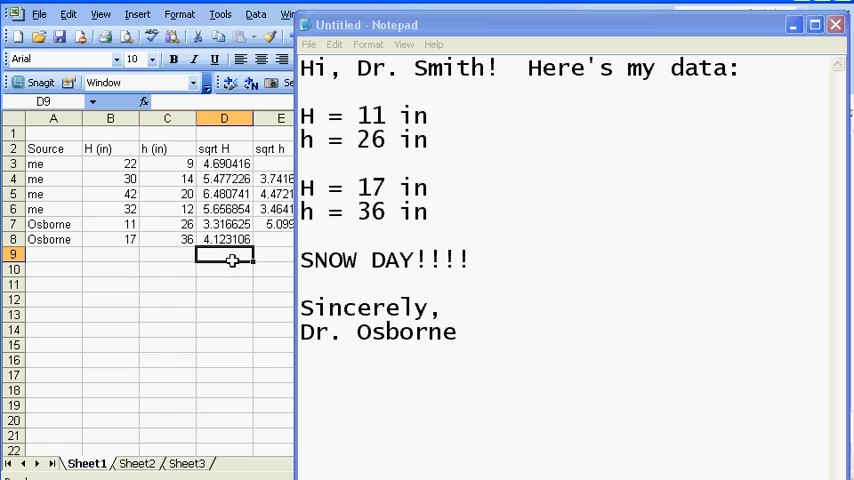
# - Verify the =SQRT formulas in the Osborne rows give sqrt h 5.09902 and 6
pyautogui.click(794, 24)
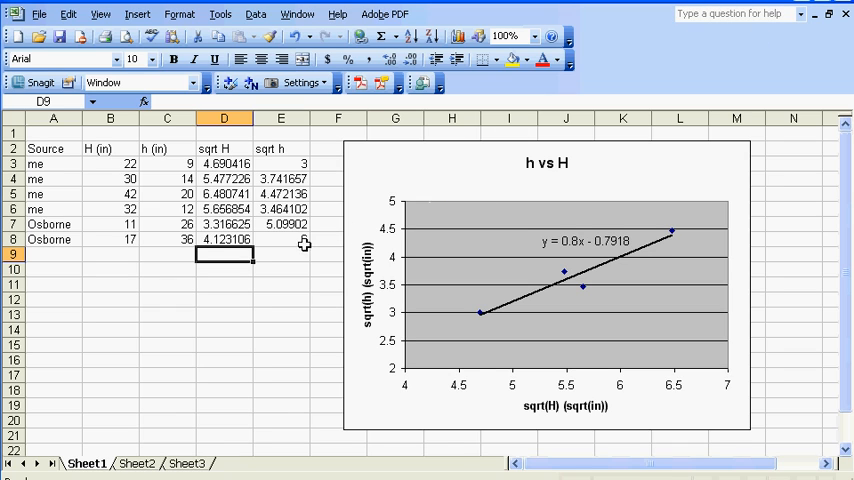
pyautogui.click(224, 224)
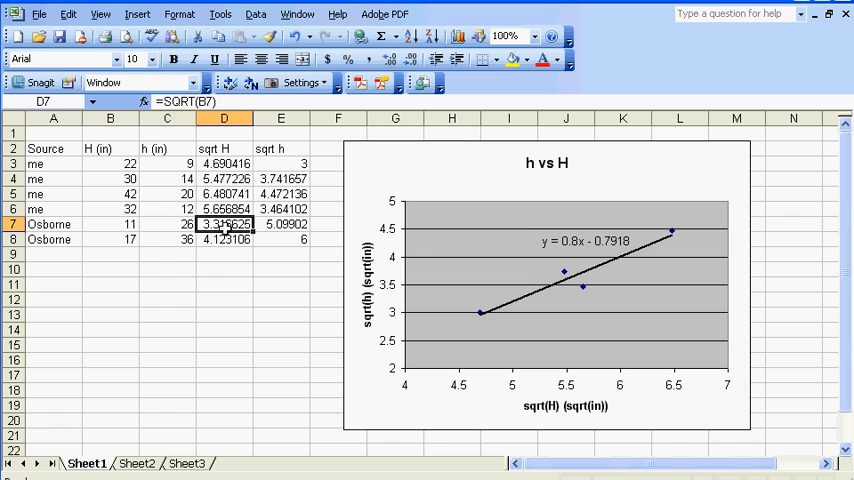
pyautogui.click(224, 240)
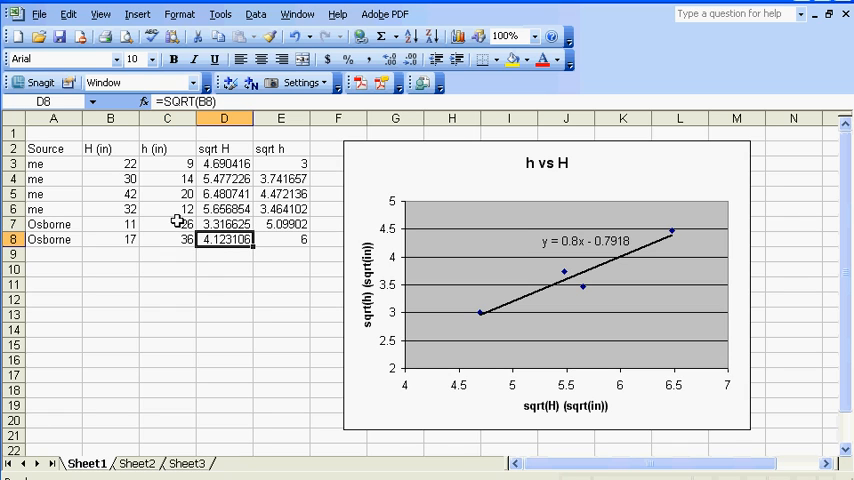
pyautogui.click(224, 224)
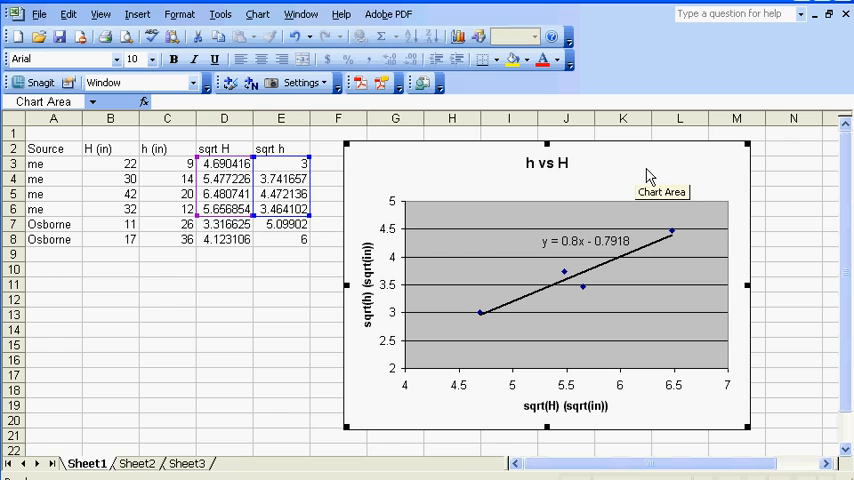
pyautogui.moveTo(632, 162)
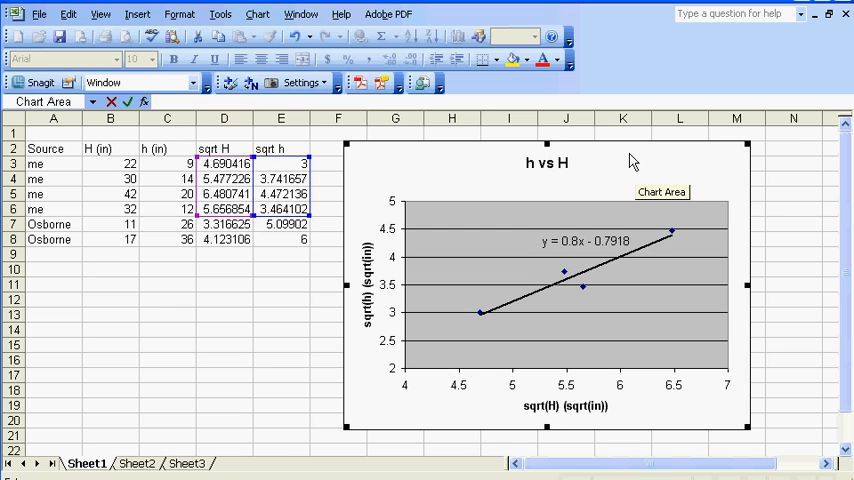
pyautogui.moveTo(728, 170)
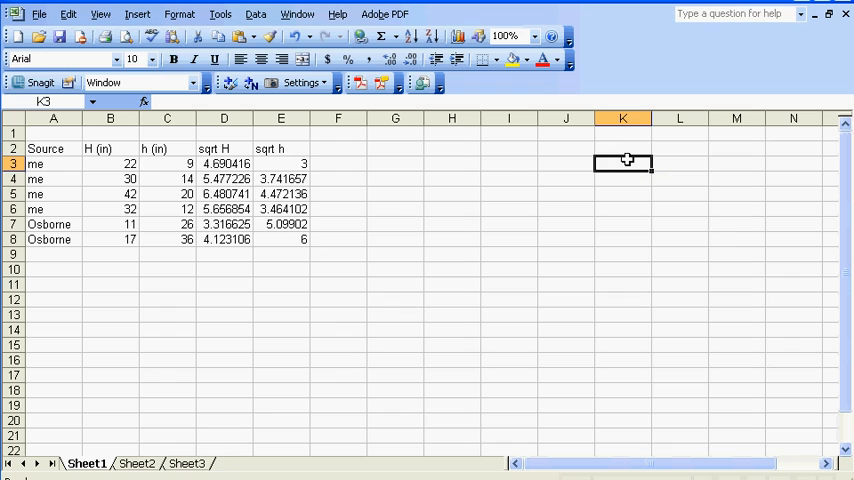
# - Select the sqrt H and sqrt h values D3:E8 for the new chart
pyautogui.moveTo(224, 164); pyautogui.dragTo(280, 240)
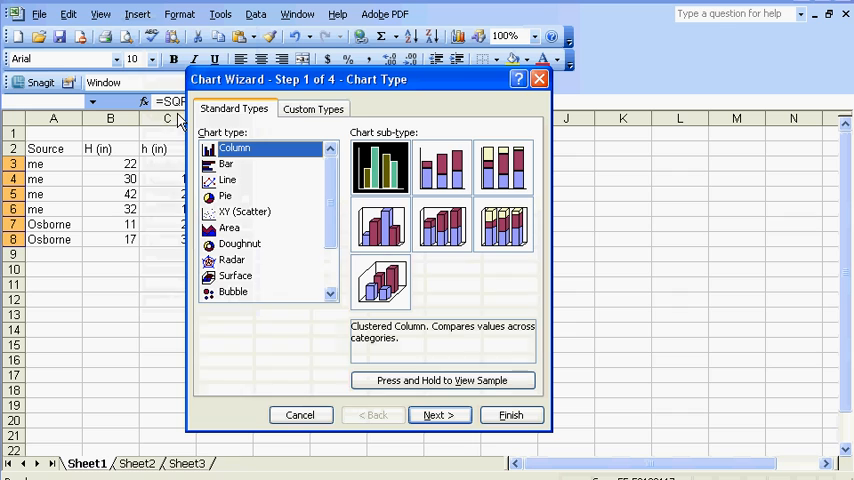
pyautogui.moveTo(232, 222)
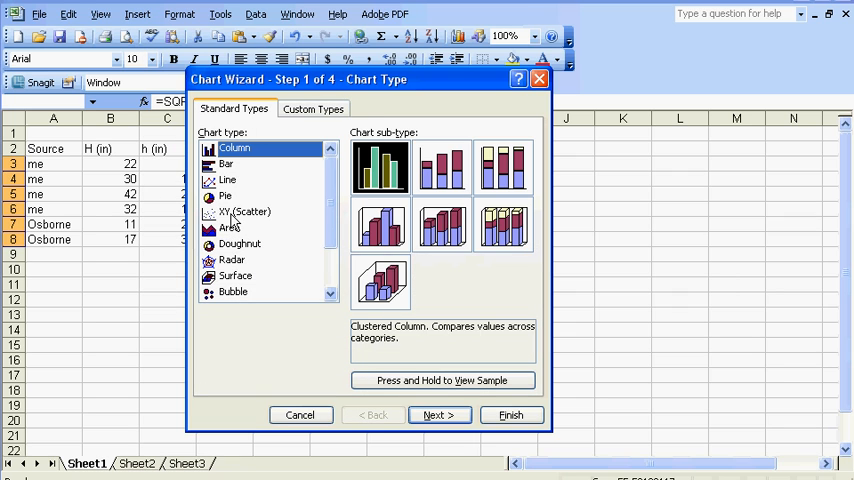
# - Insert an XY (Scatter) chart of the six sqrt points as an object on Sheet1
pyautogui.click(438, 416)
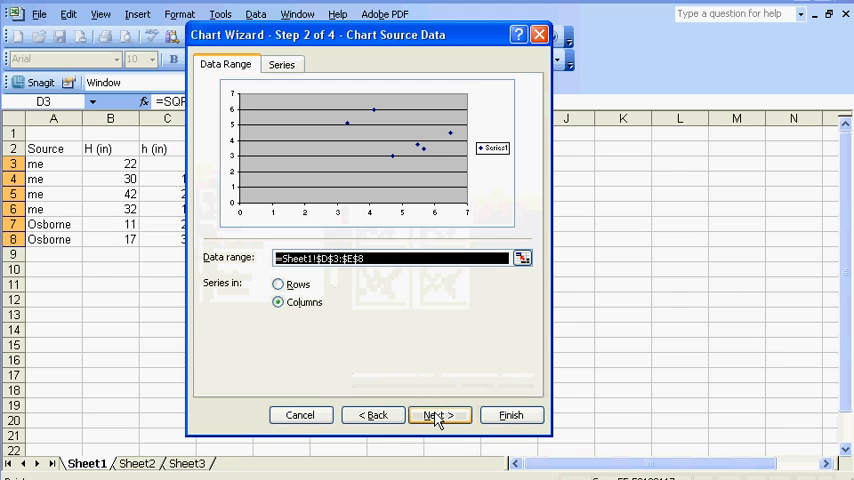
pyautogui.click(438, 416)
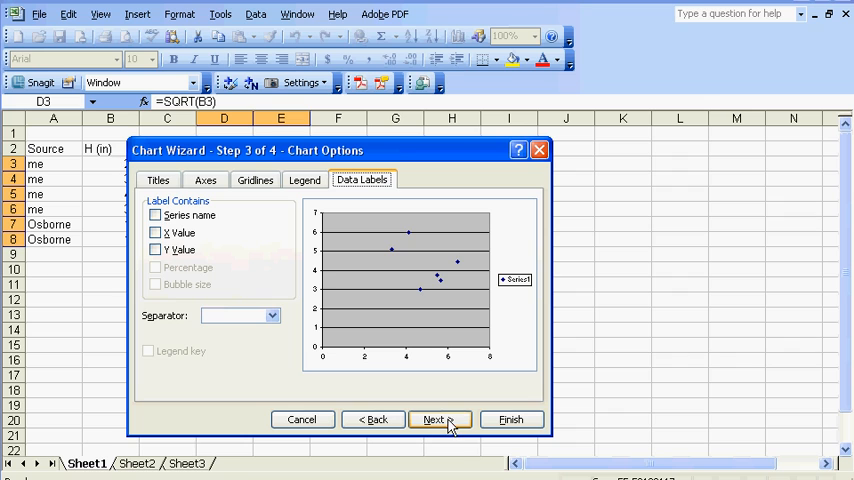
pyautogui.moveTo(388, 296)
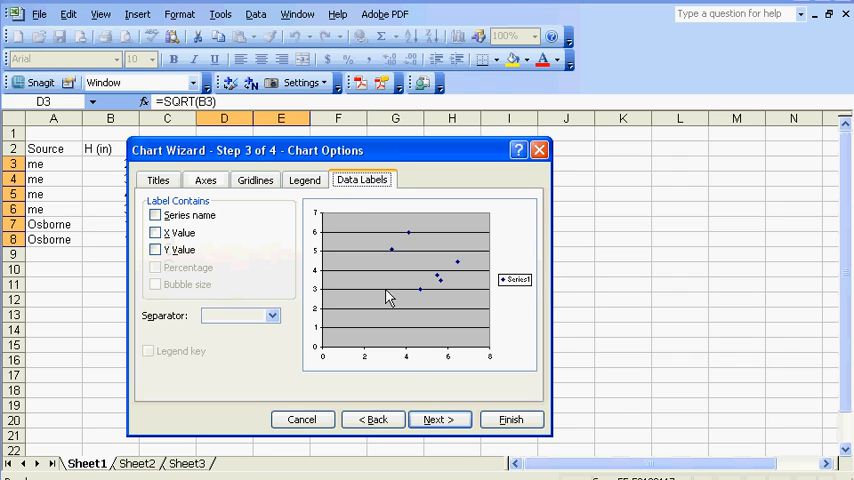
pyautogui.click(440, 420)
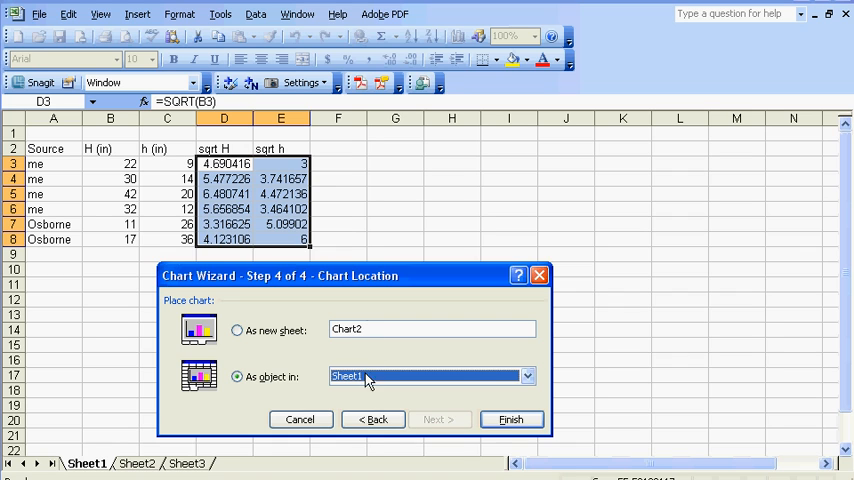
pyautogui.click(510, 420)
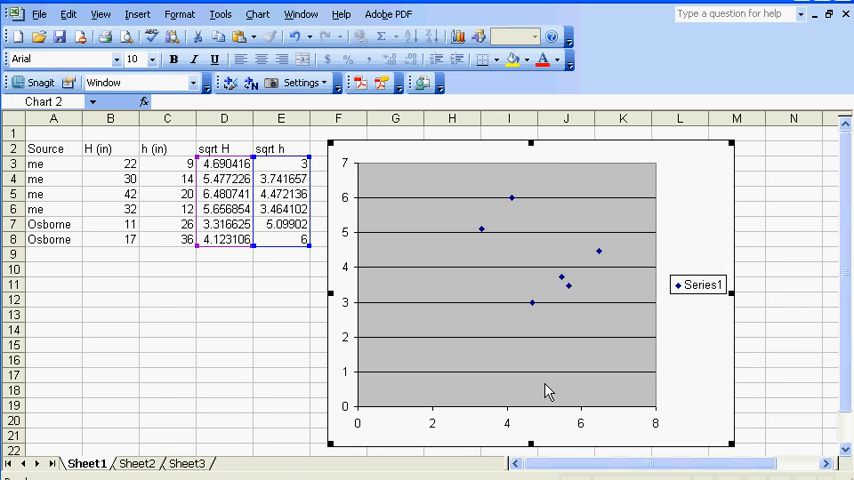
pyautogui.moveTo(532, 304)
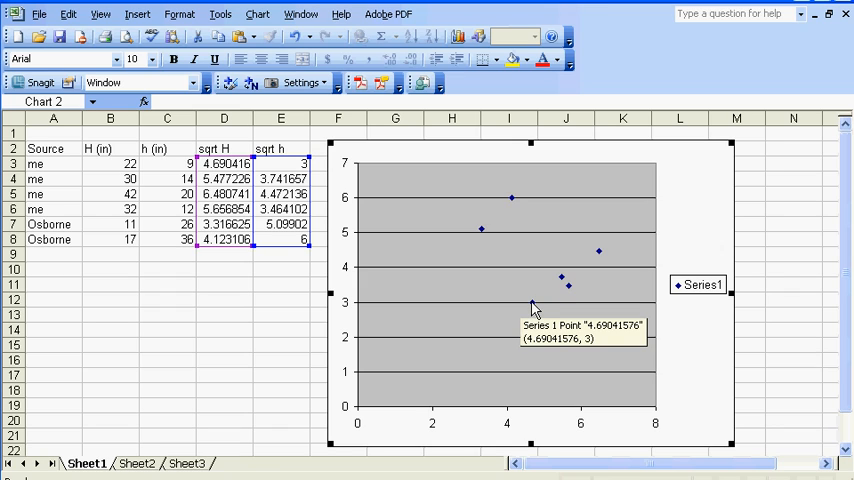
pyautogui.moveTo(534, 308)
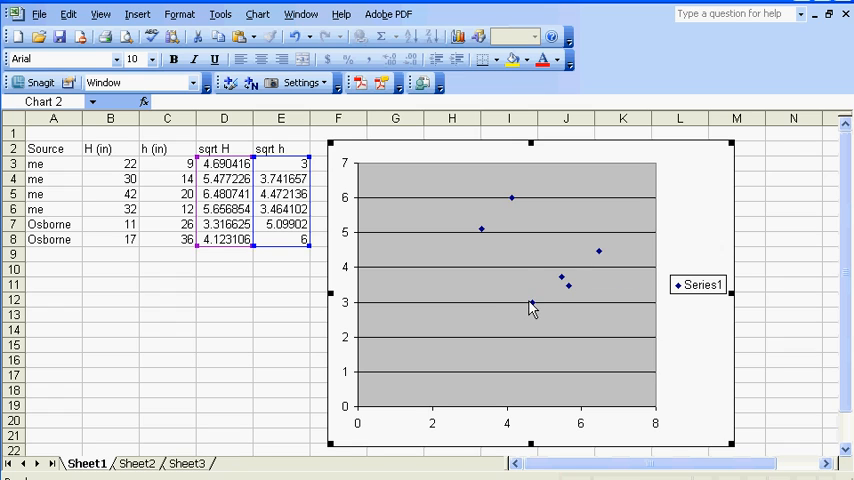
pyautogui.moveTo(558, 302)
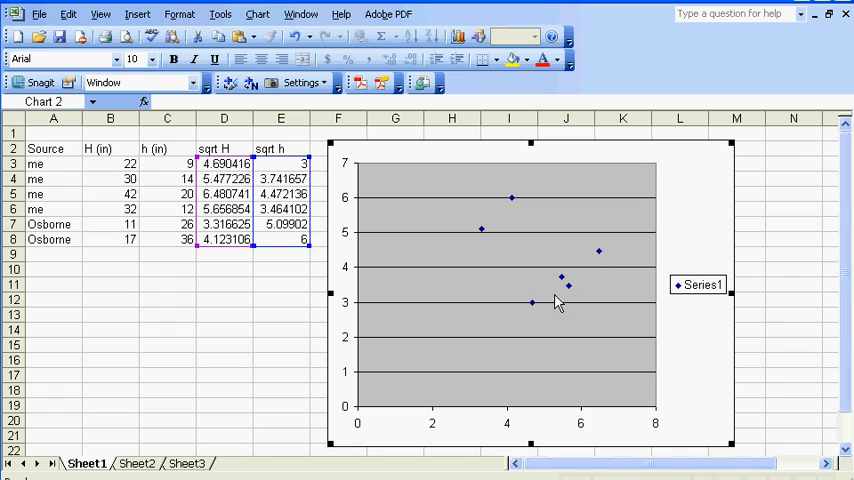
pyautogui.moveTo(480, 240)
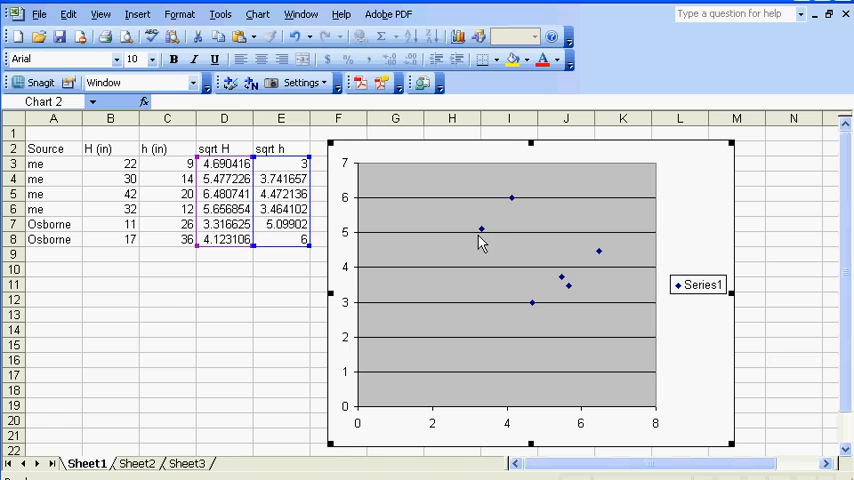
pyautogui.moveTo(482, 232)
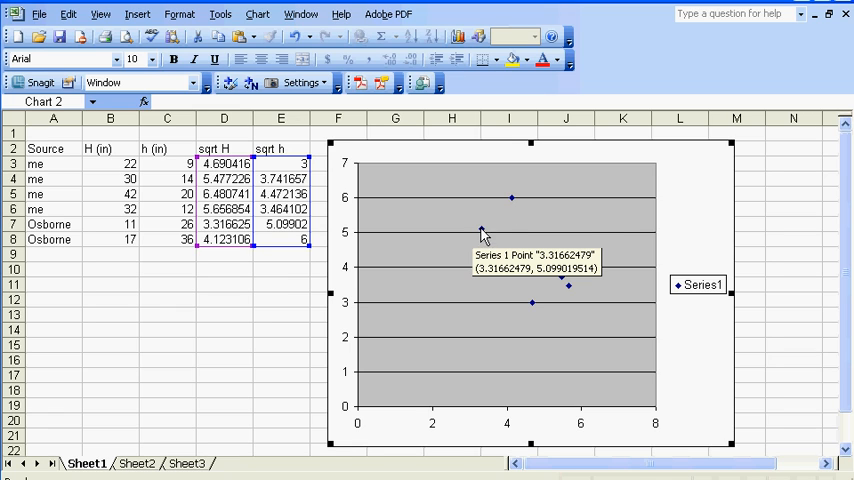
pyautogui.moveTo(520, 248)
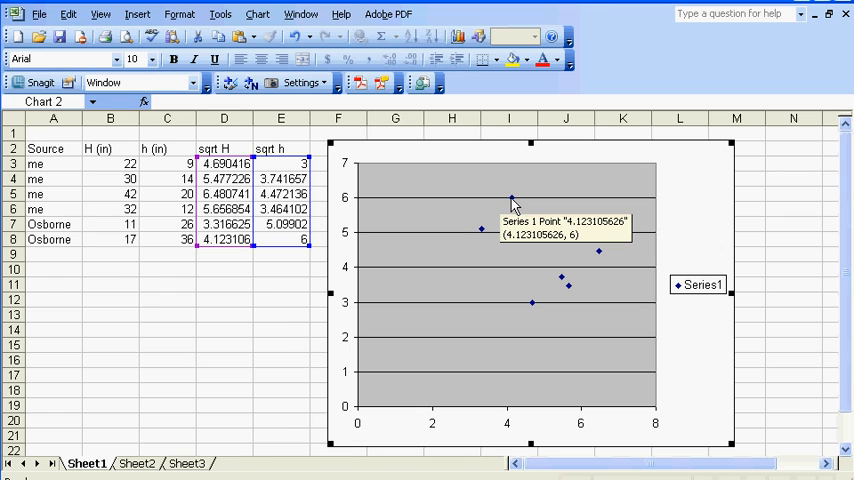
pyautogui.moveTo(514, 204)
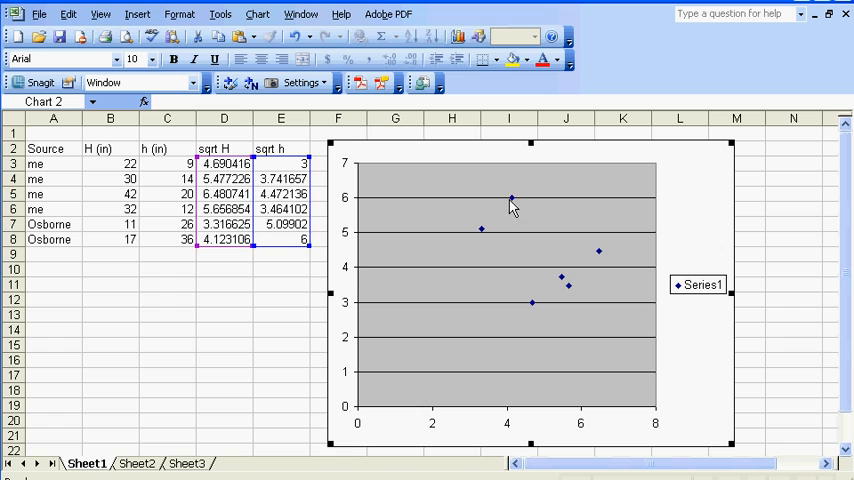
pyautogui.moveTo(512, 200)
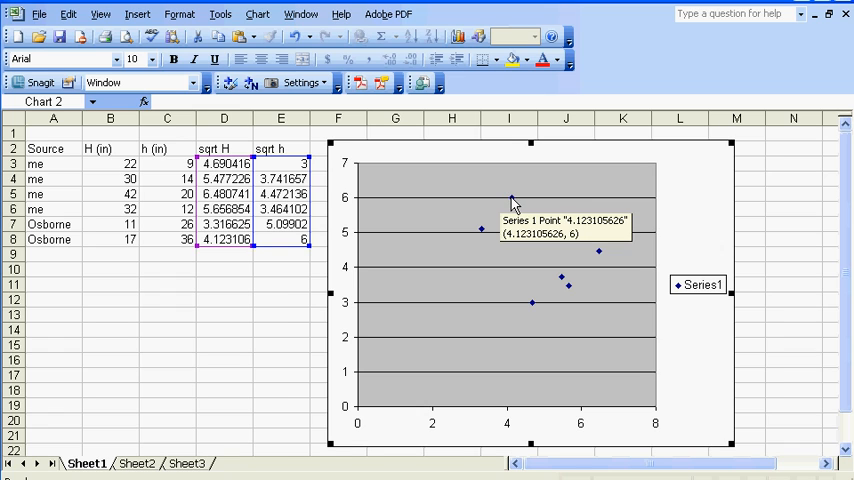
pyautogui.moveTo(482, 232)
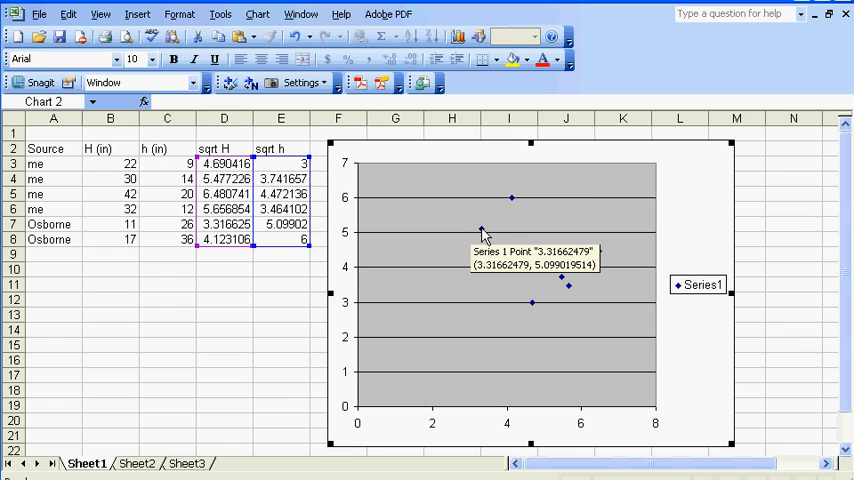
pyautogui.moveTo(260, 280)
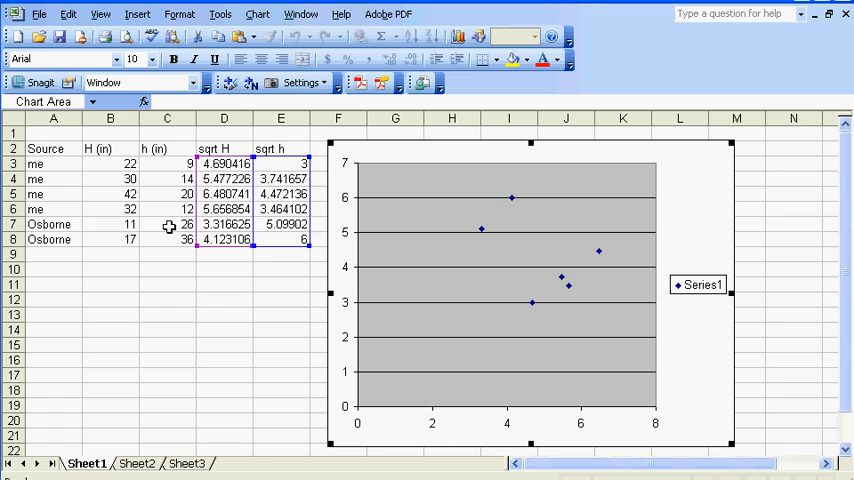
pyautogui.moveTo(148, 244)
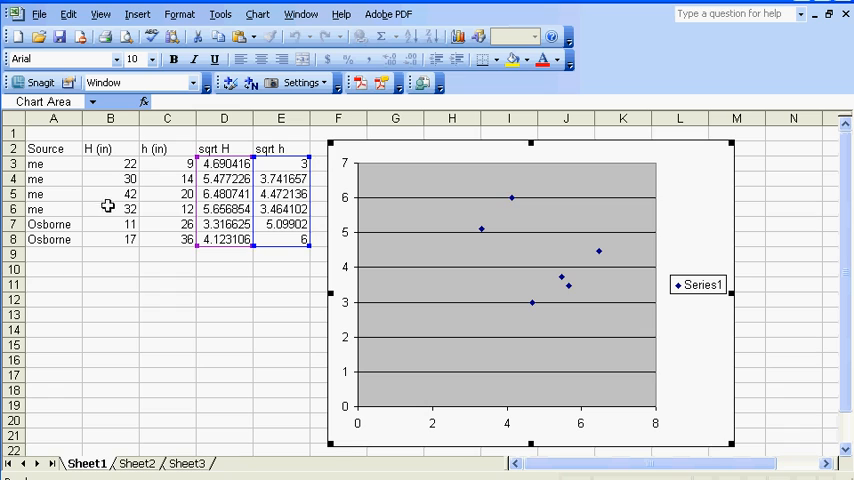
pyautogui.moveTo(96, 204)
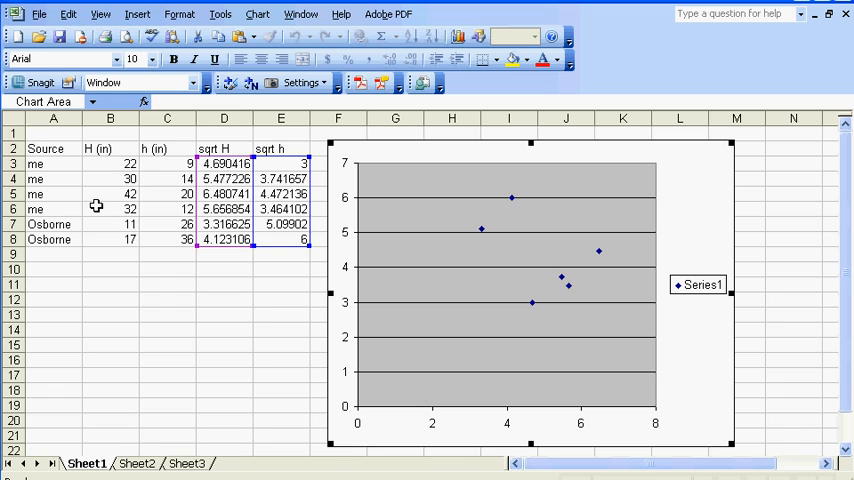
pyautogui.moveTo(96, 196)
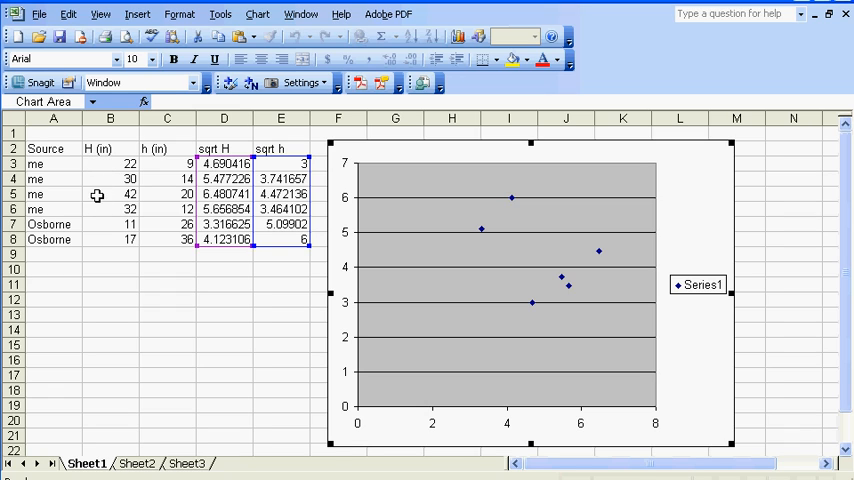
pyautogui.moveTo(110, 242)
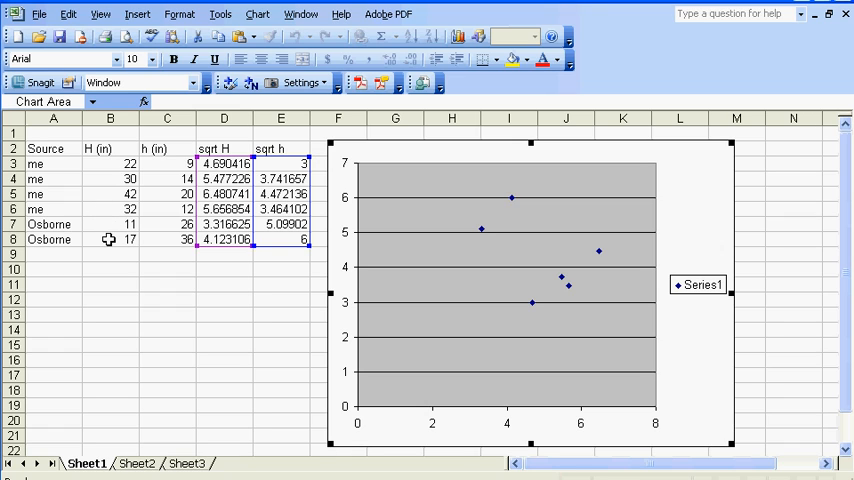
pyautogui.moveTo(176, 208)
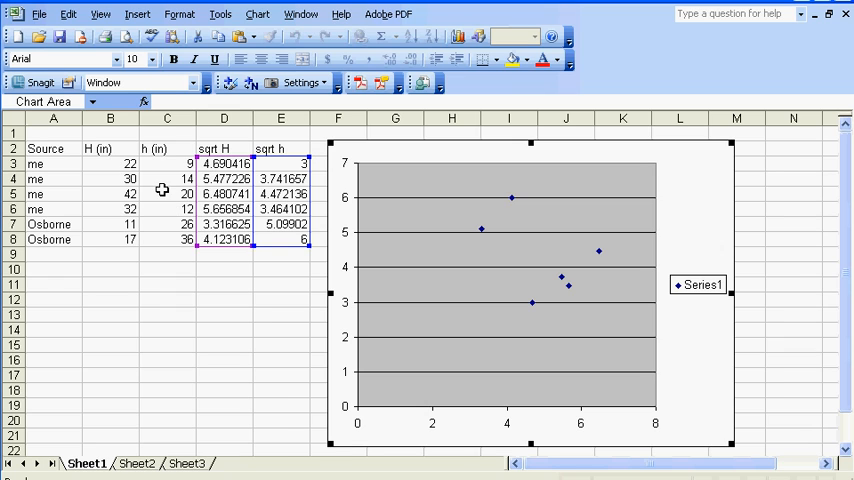
pyautogui.moveTo(162, 160)
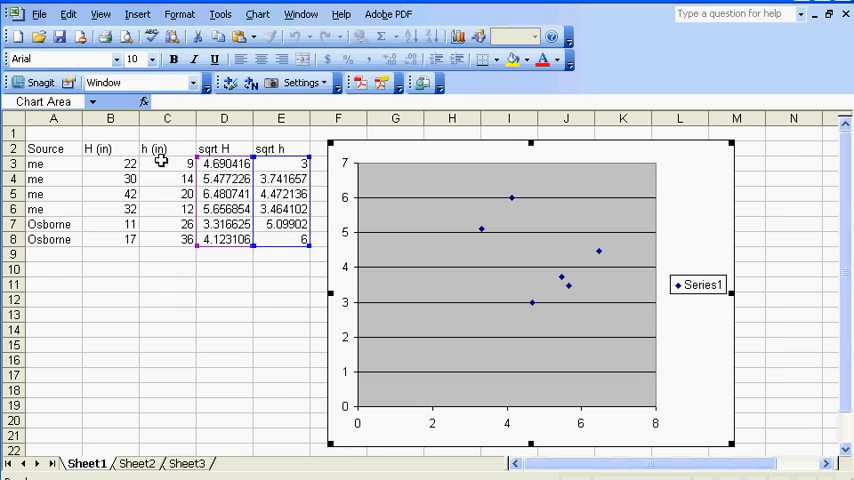
pyautogui.moveTo(160, 226)
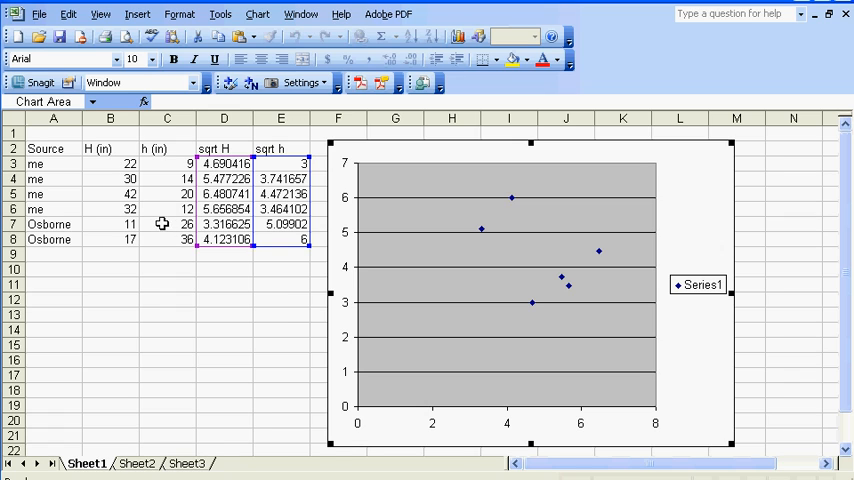
pyautogui.click(110, 208)
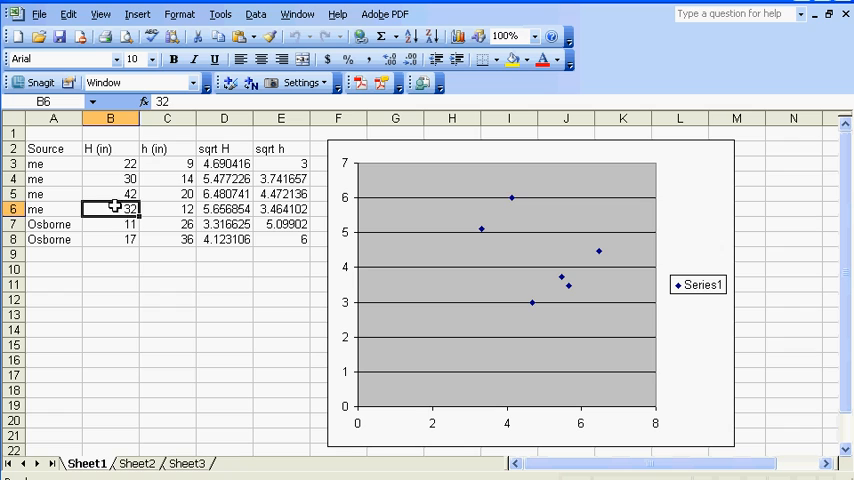
pyautogui.click(110, 178)
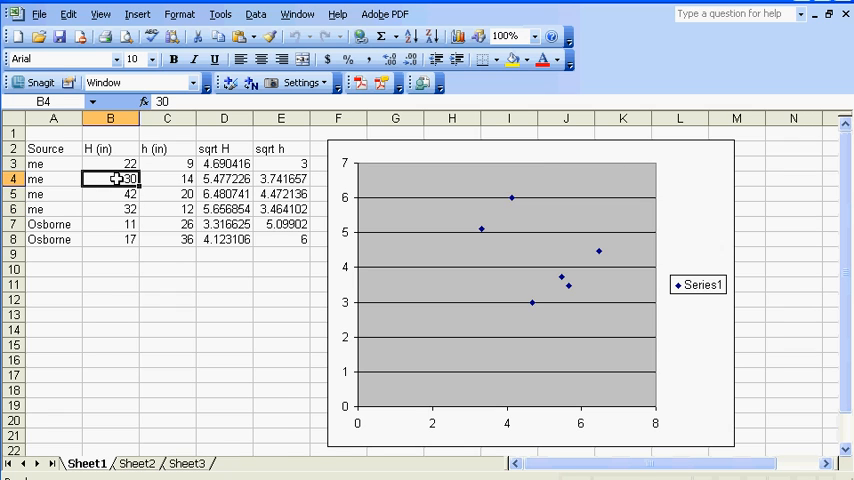
pyautogui.click(110, 164)
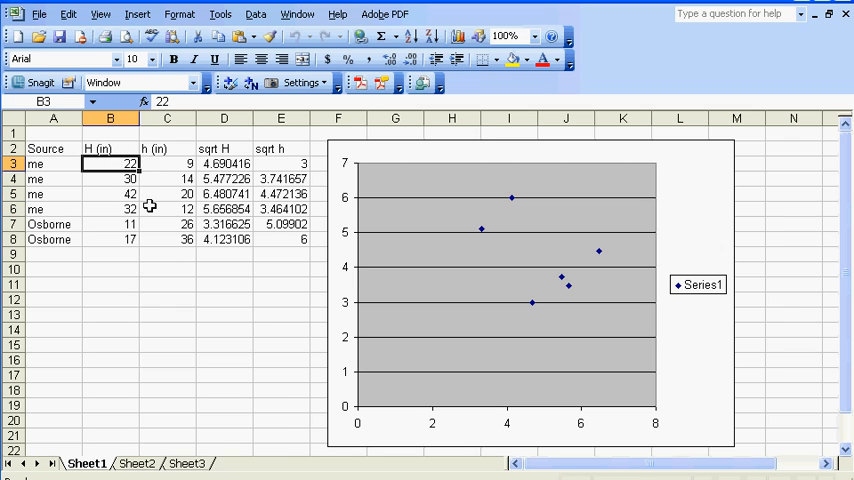
pyautogui.click(110, 224)
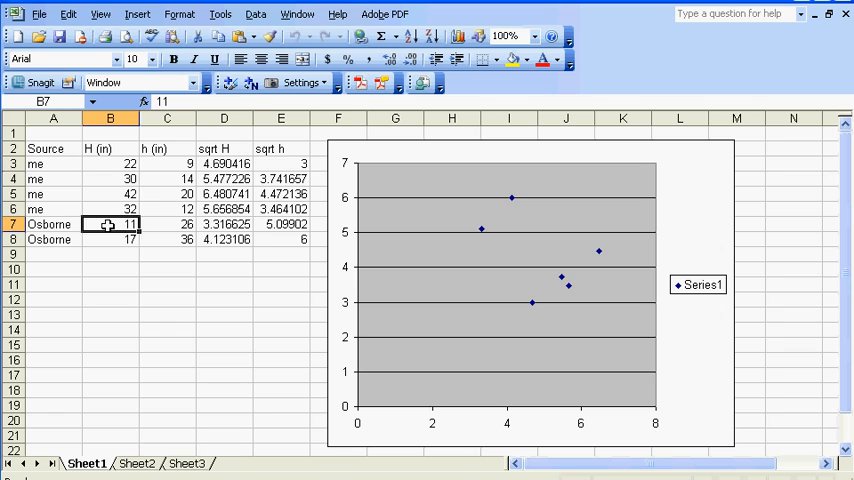
pyautogui.click(110, 240)
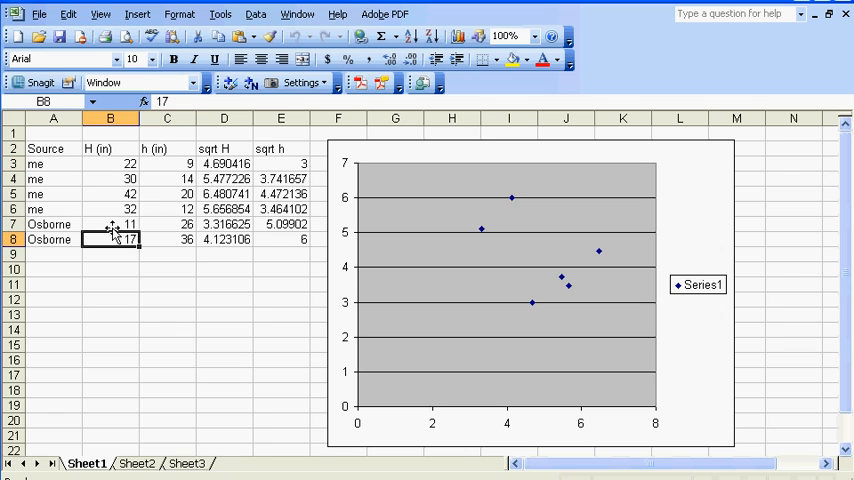
pyautogui.click(110, 224)
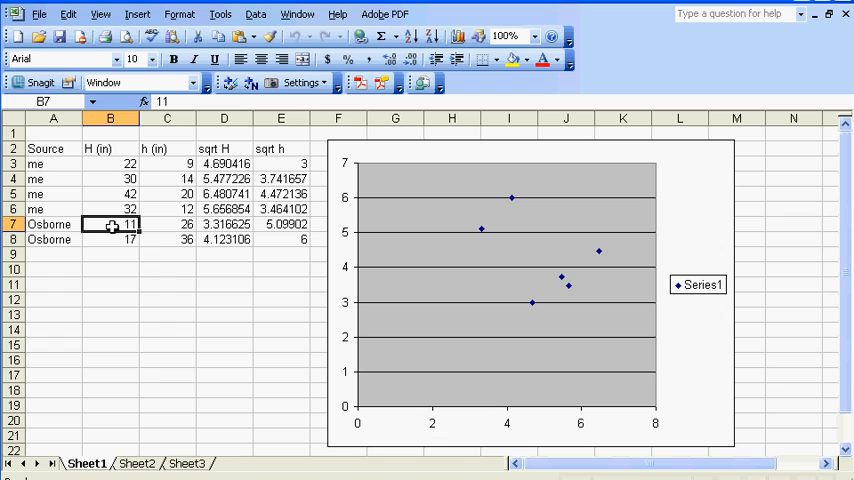
pyautogui.moveTo(154, 272)
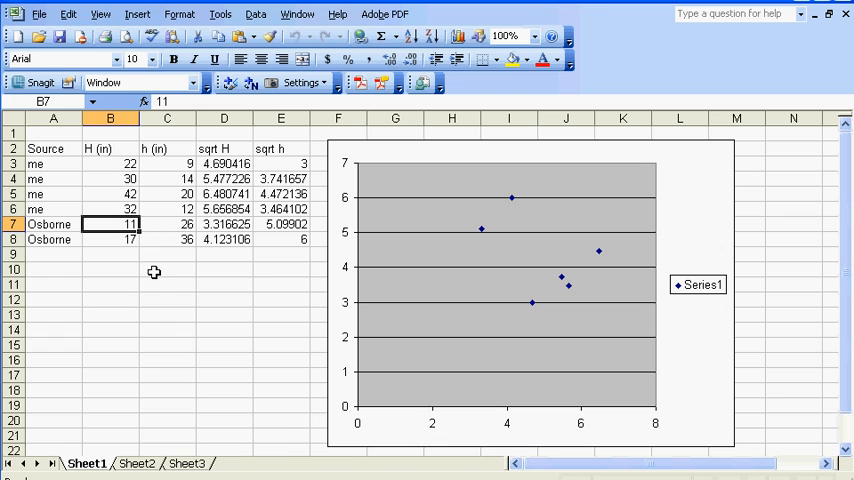
pyautogui.moveTo(180, 400)
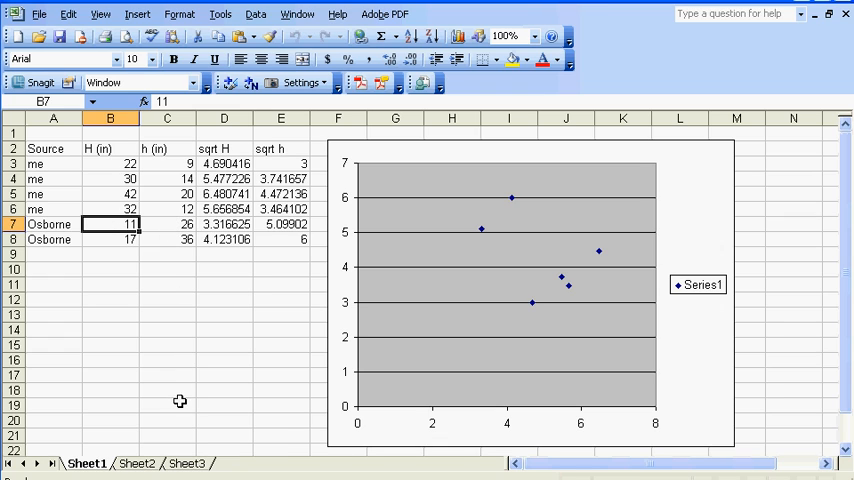
pyautogui.moveTo(182, 328)
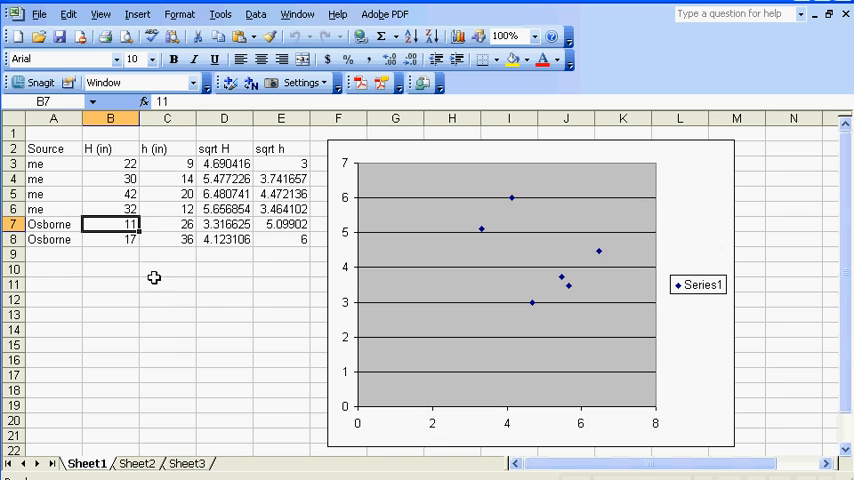
pyautogui.moveTo(186, 332)
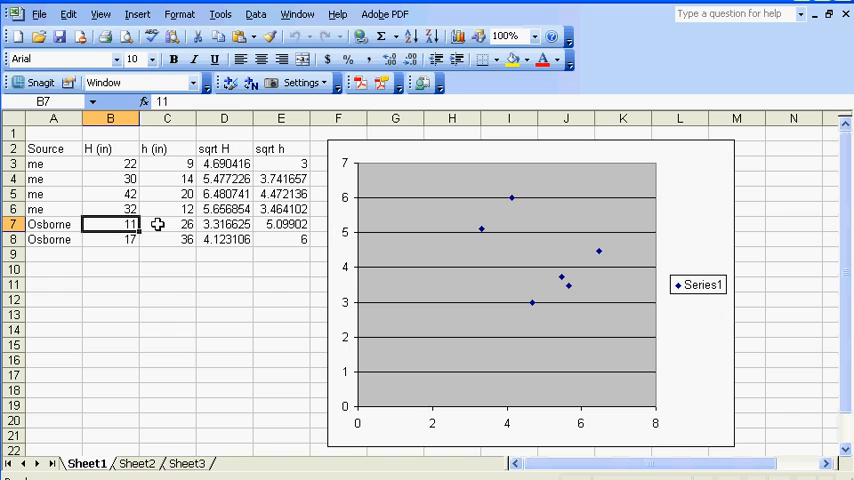
pyautogui.moveTo(118, 240)
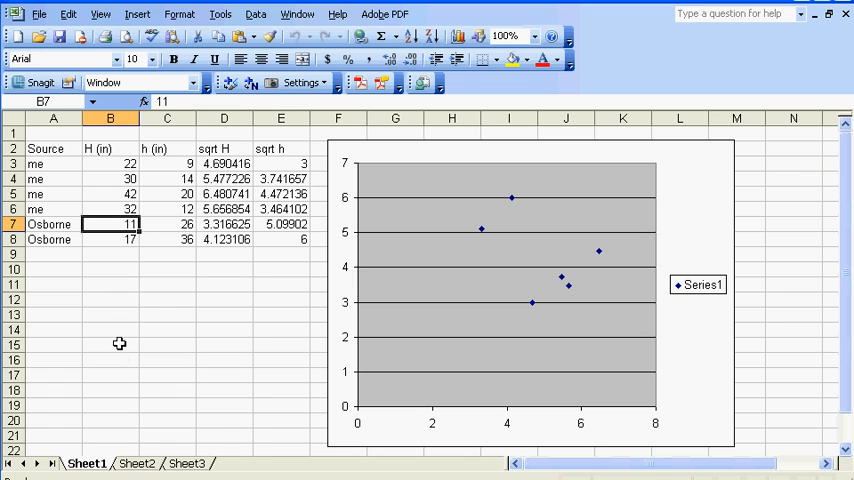
pyautogui.moveTo(132, 318)
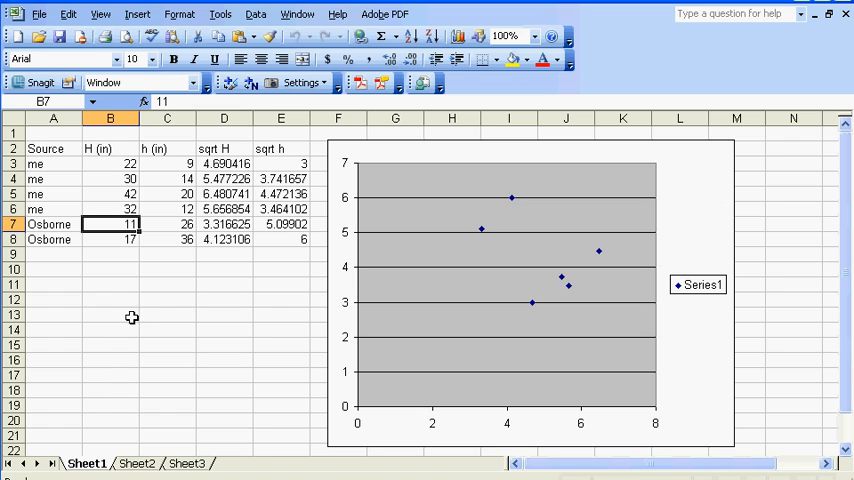
pyautogui.moveTo(140, 314)
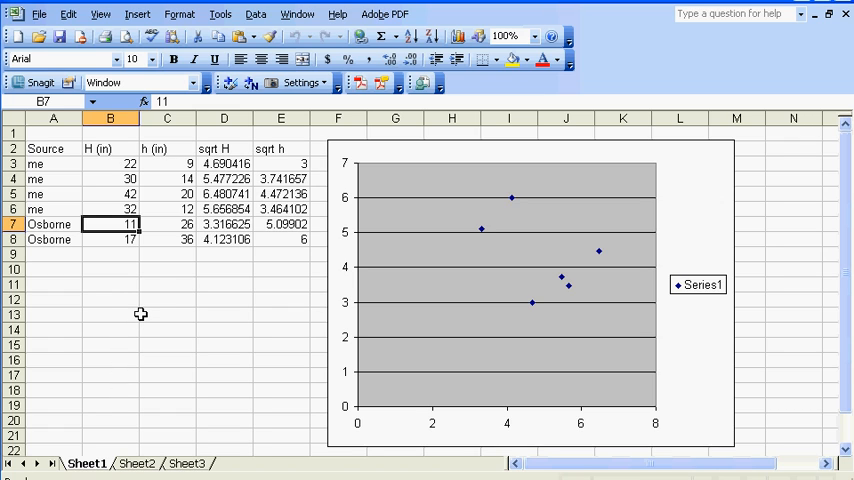
pyautogui.moveTo(146, 282)
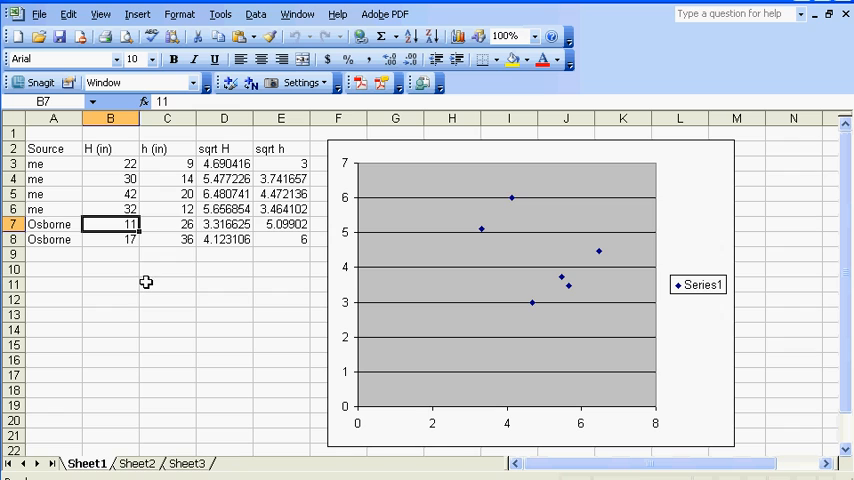
pyautogui.moveTo(134, 348)
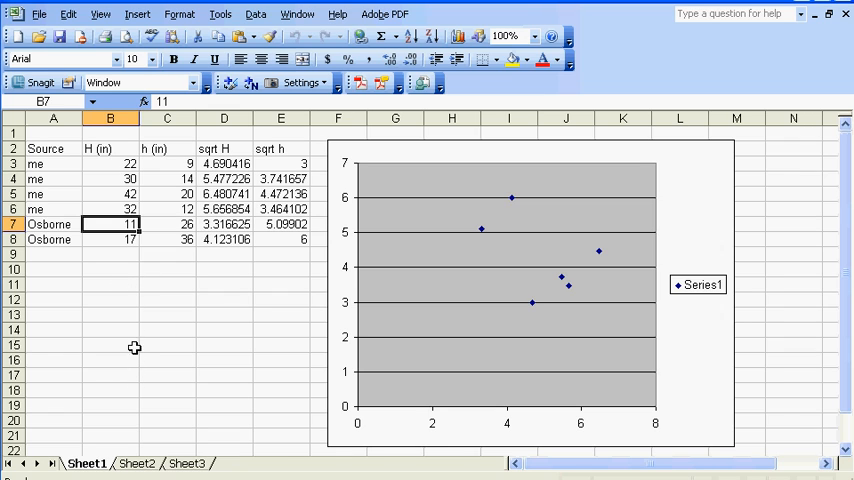
pyautogui.moveTo(148, 316)
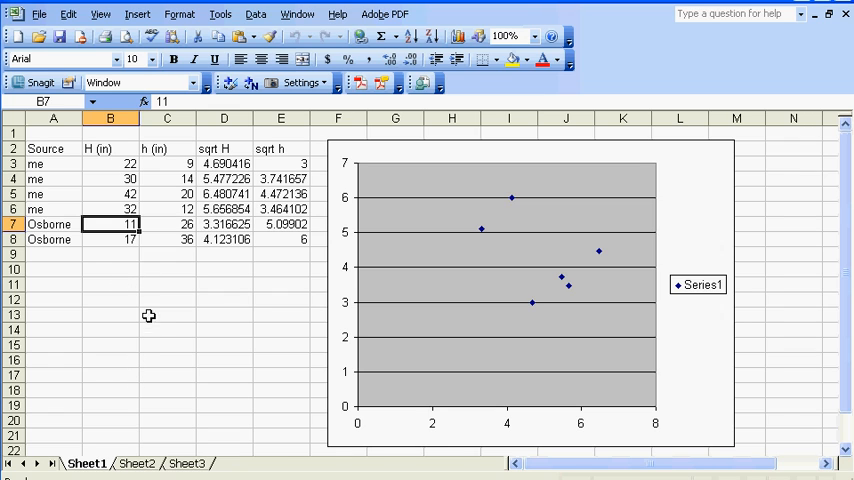
pyautogui.moveTo(128, 274)
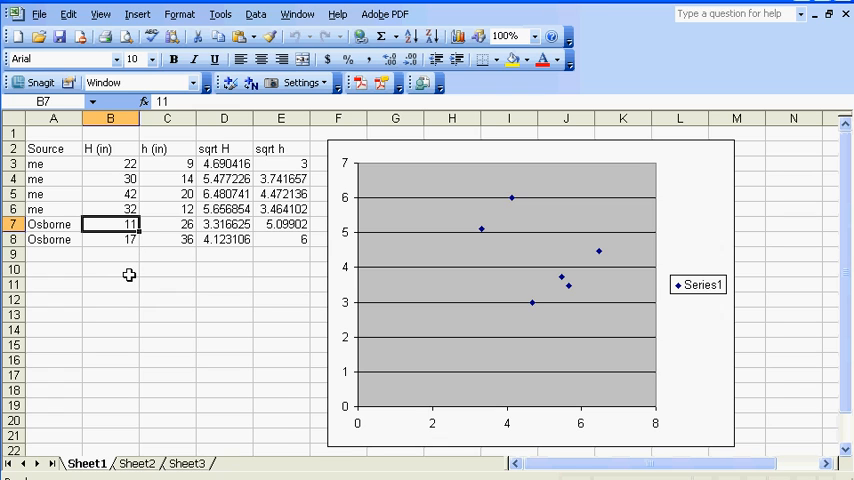
pyautogui.moveTo(164, 228)
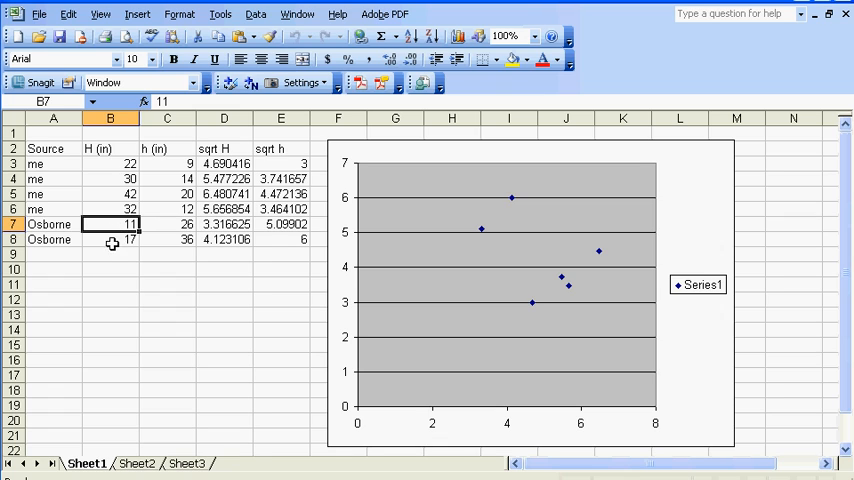
pyautogui.moveTo(166, 242)
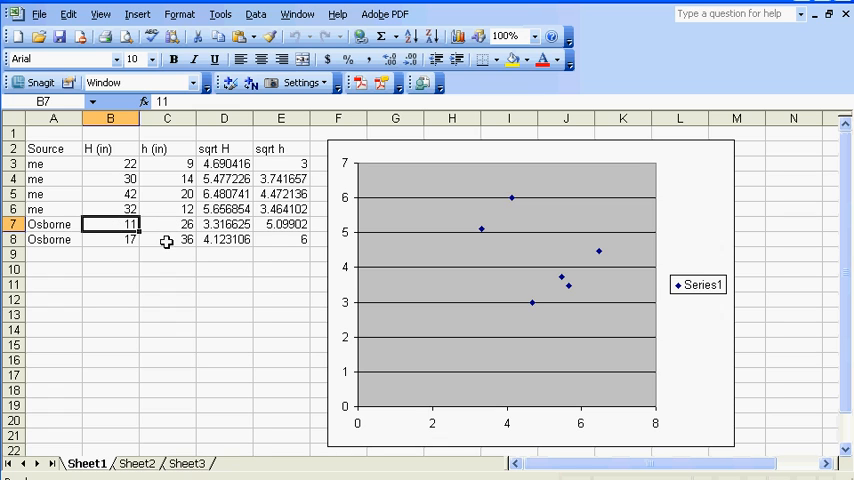
pyautogui.moveTo(116, 224)
pyautogui.write('11')
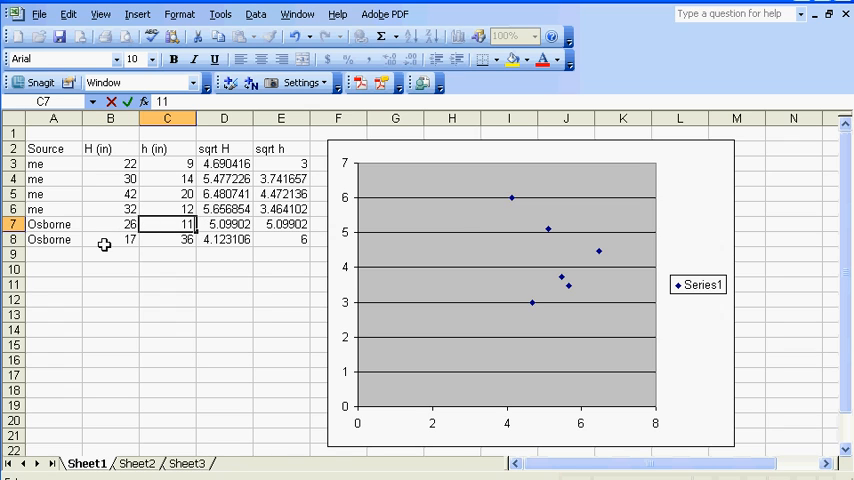
# - Correct Osborne's second row so H reads 36 and h reads 17
pyautogui.click(110, 240)
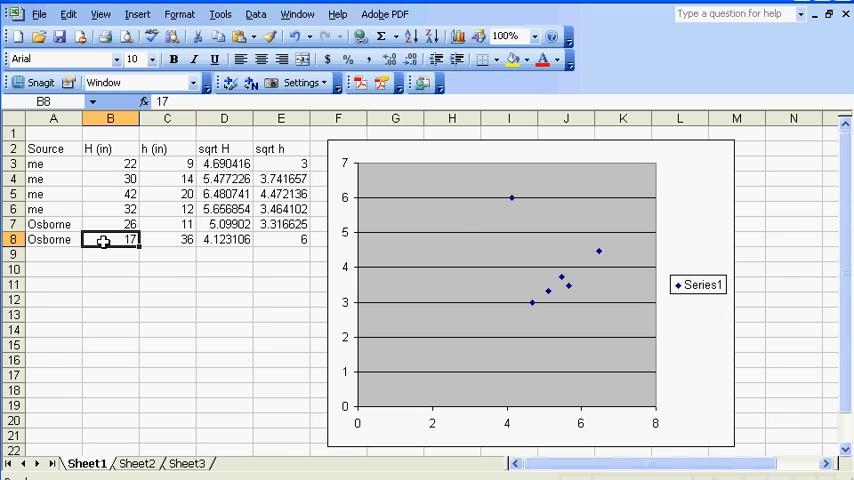
pyautogui.write('36')
pyautogui.click(168, 240)
pyautogui.write('17')
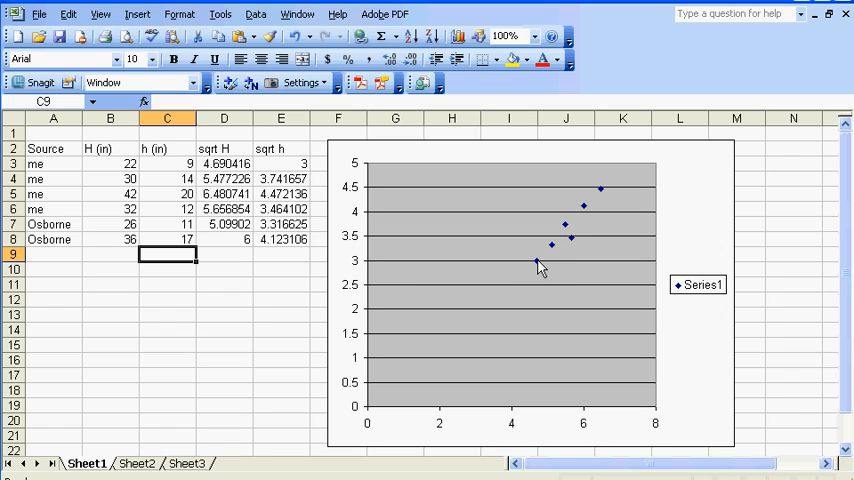
pyautogui.moveTo(608, 196)
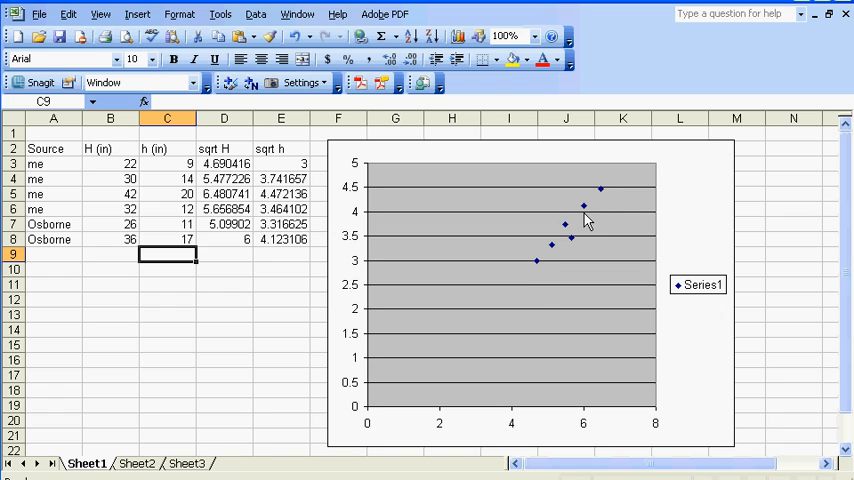
pyautogui.moveTo(584, 208)
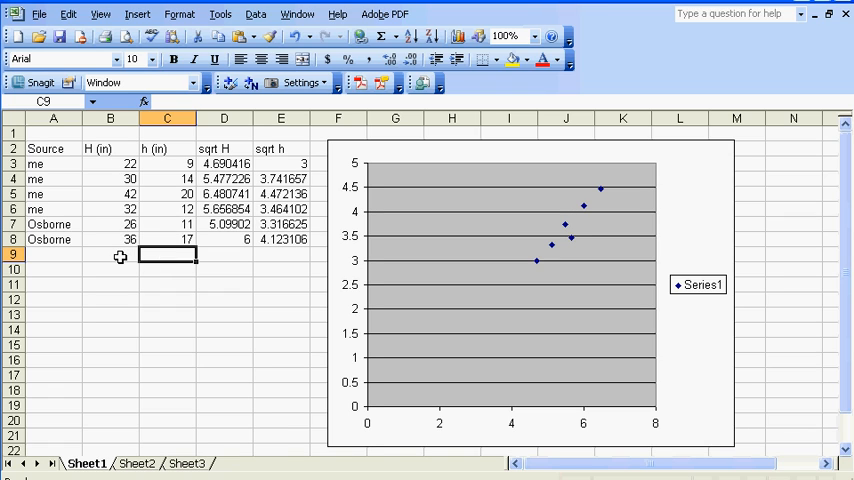
pyautogui.moveTo(120, 224)
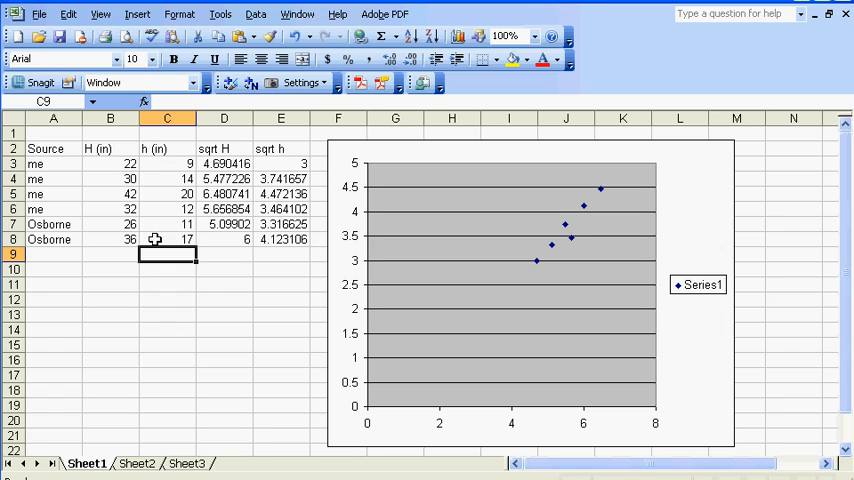
pyautogui.moveTo(92, 224)
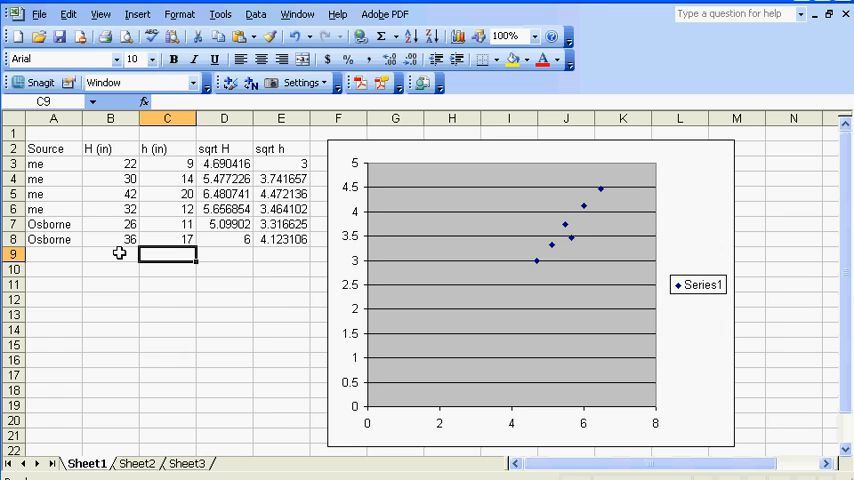
pyautogui.moveTo(176, 288)
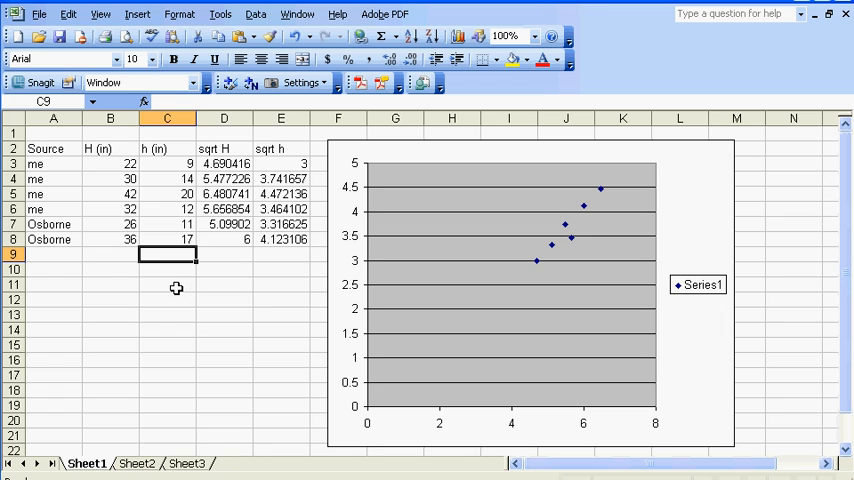
pyautogui.moveTo(178, 236)
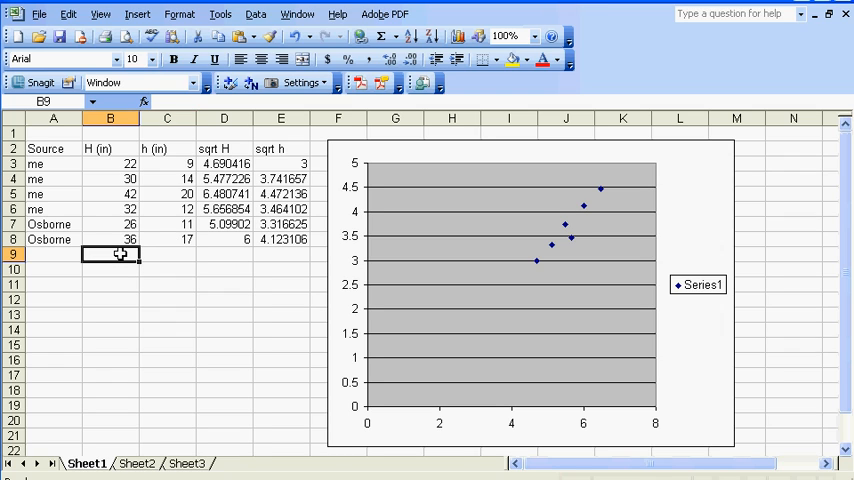
pyautogui.moveTo(156, 232)
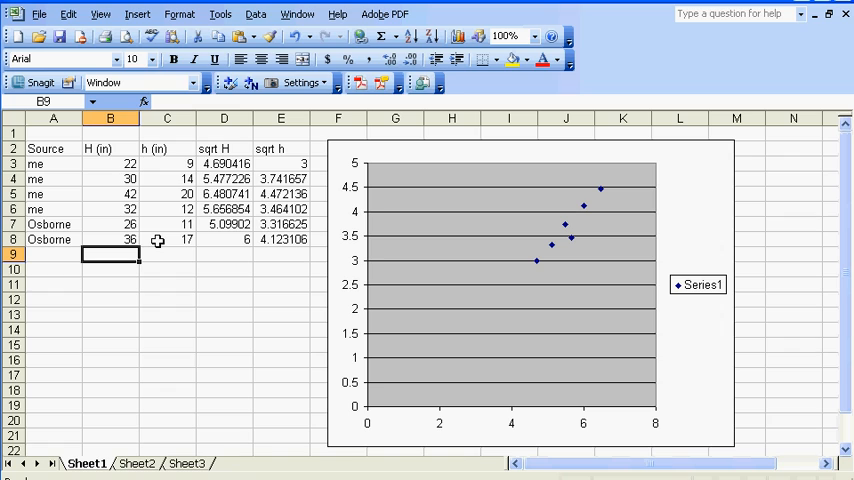
pyautogui.moveTo(176, 252)
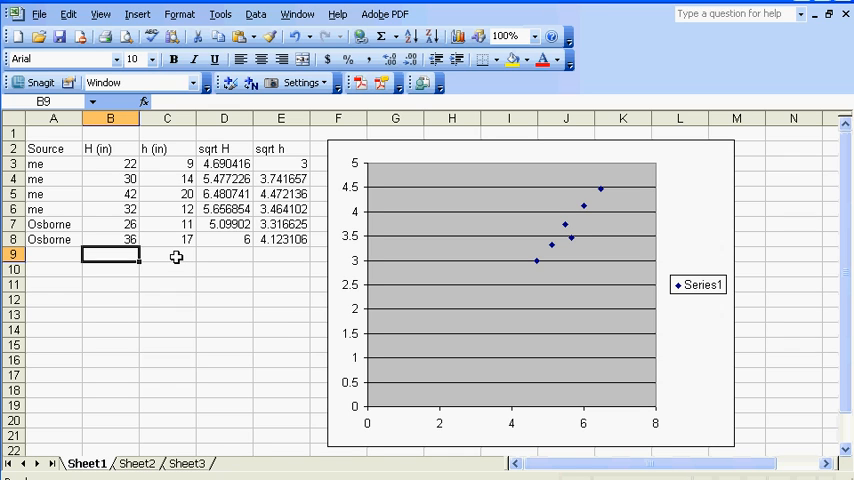
pyautogui.moveTo(180, 268)
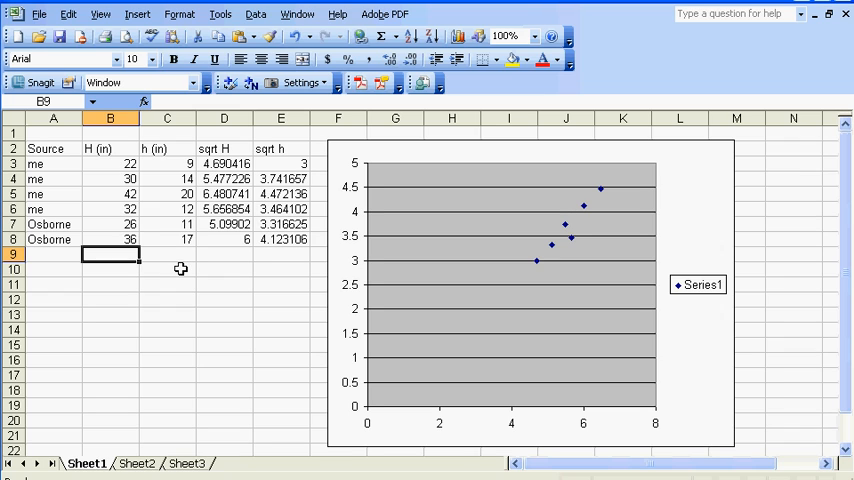
pyautogui.moveTo(112, 228)
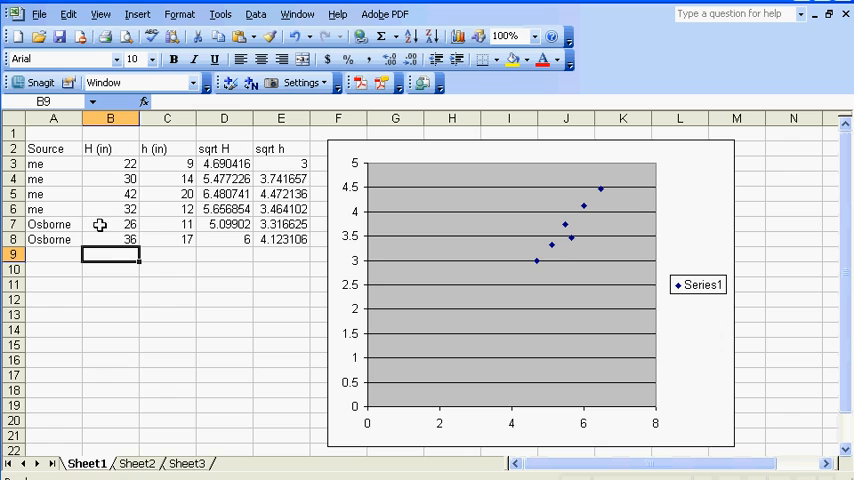
pyautogui.moveTo(124, 240)
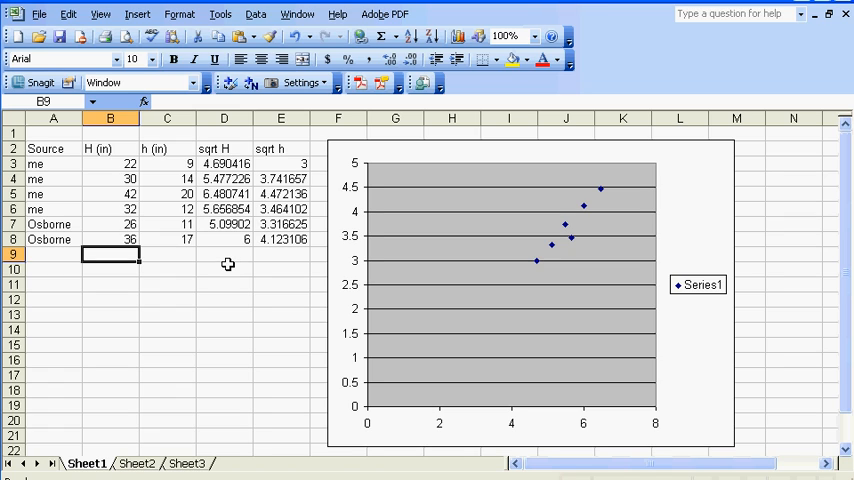
pyautogui.moveTo(482, 278)
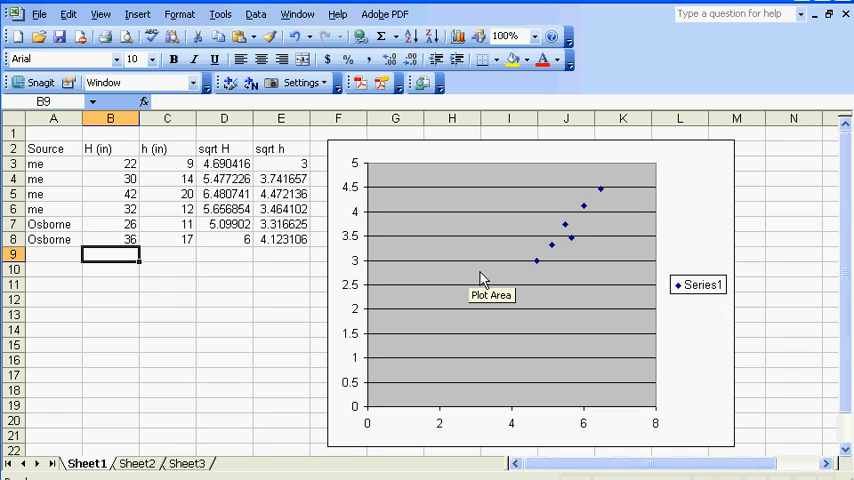
# - Set the new chart's vertical sqrt h axis minimum to 2 instead of automatic
pyautogui.click(460, 280)
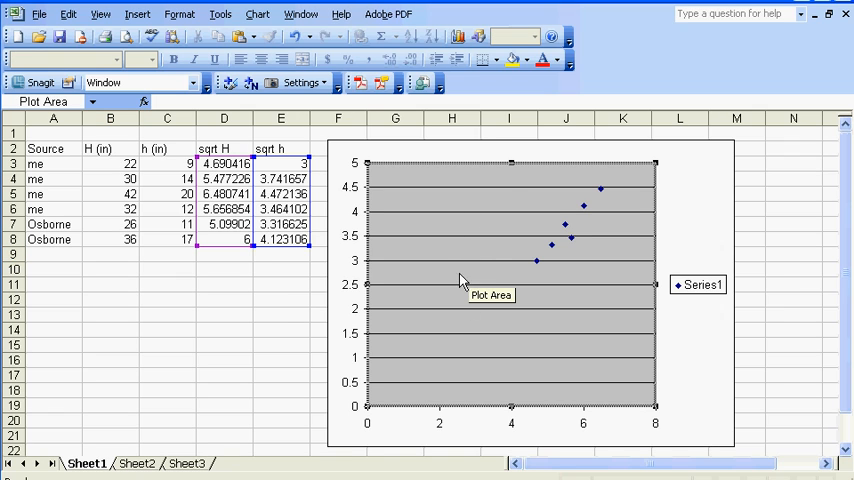
pyautogui.moveTo(410, 284)
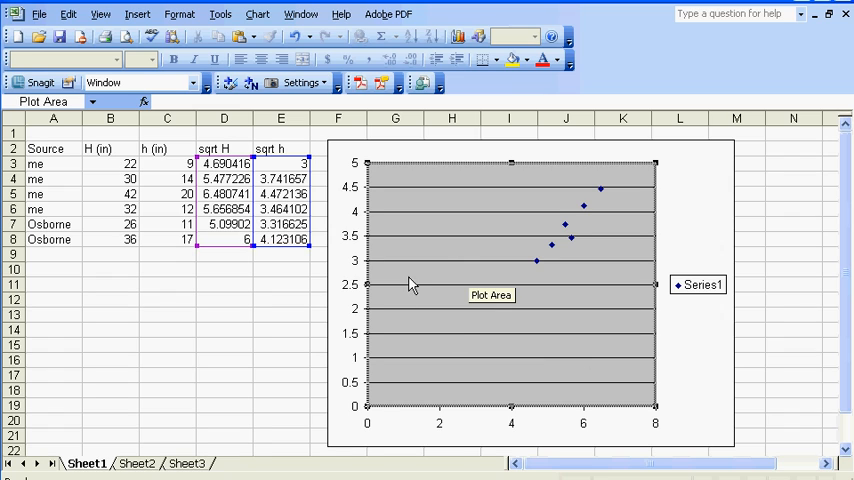
pyautogui.moveTo(368, 276)
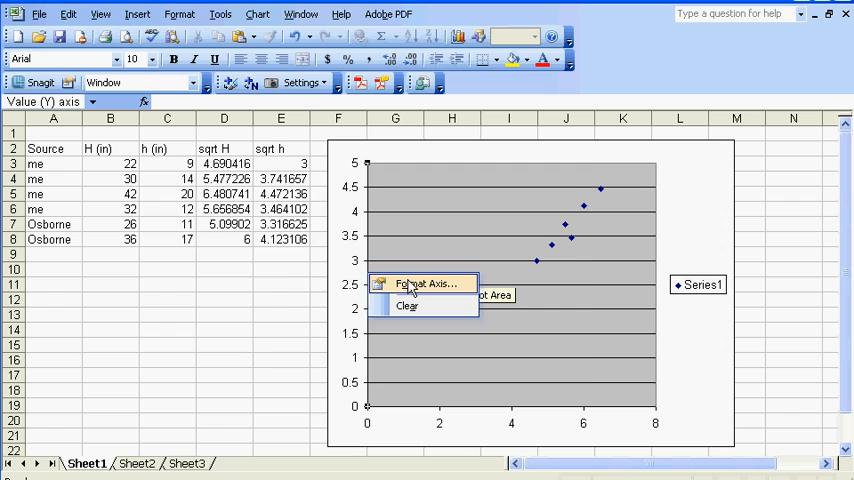
pyautogui.click(426, 284)
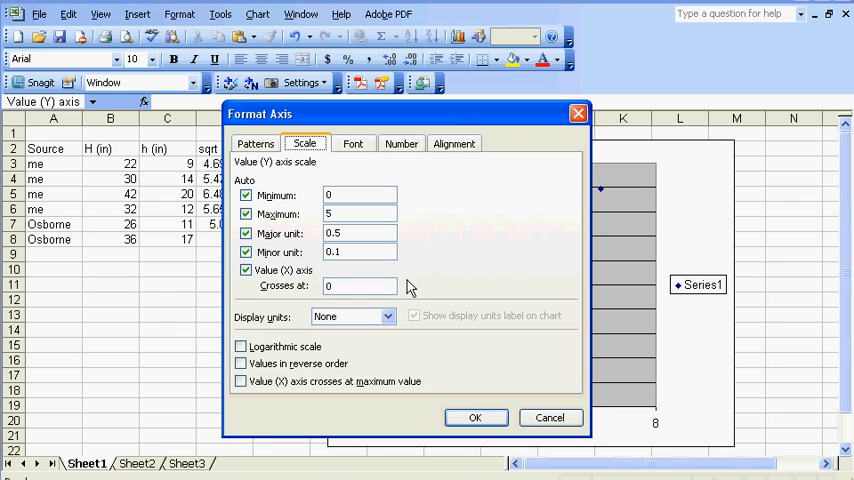
pyautogui.moveTo(348, 182)
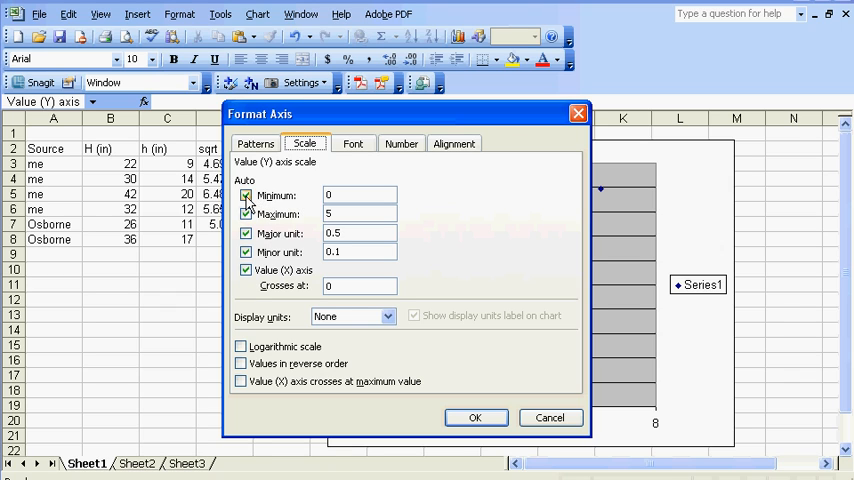
pyautogui.click(246, 196)
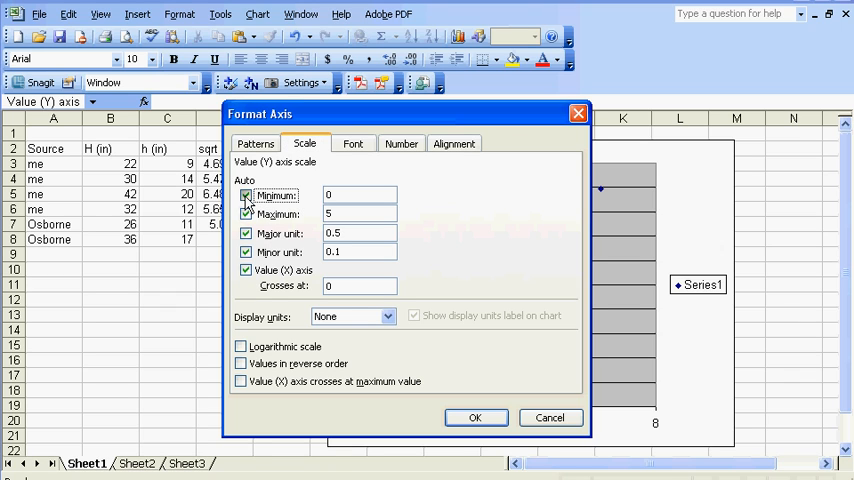
pyautogui.click(246, 196)
pyautogui.write('2')
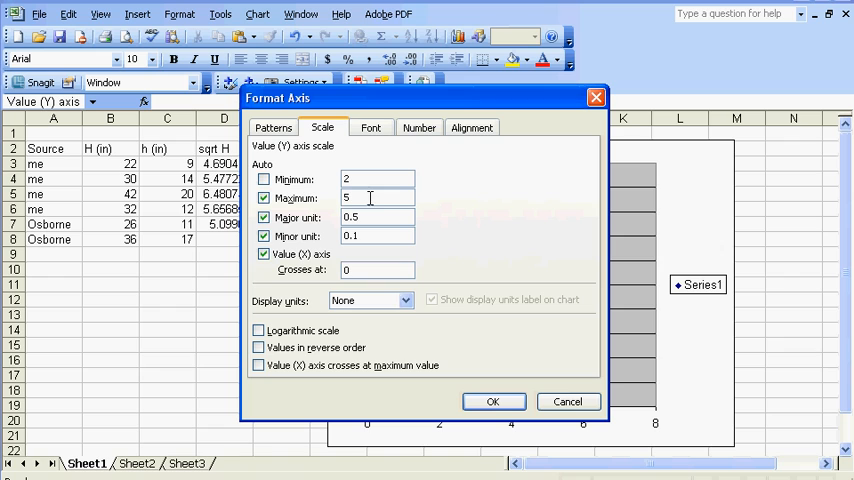
pyautogui.click(492, 400)
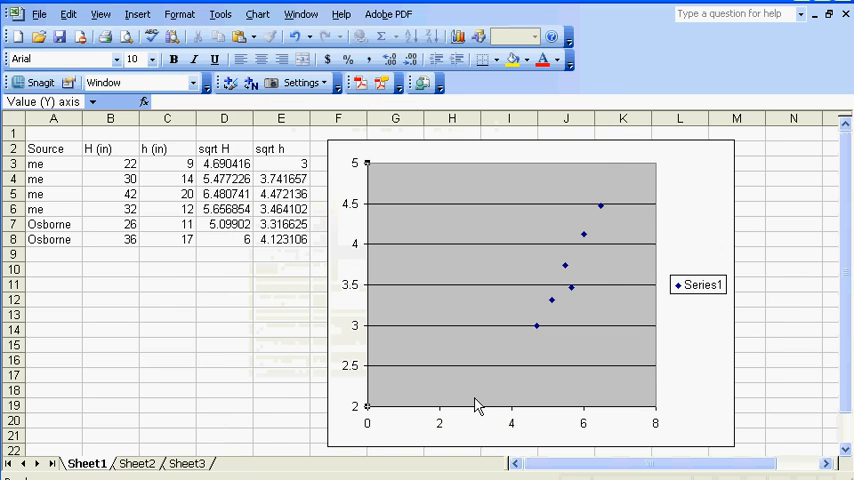
pyautogui.moveTo(368, 404)
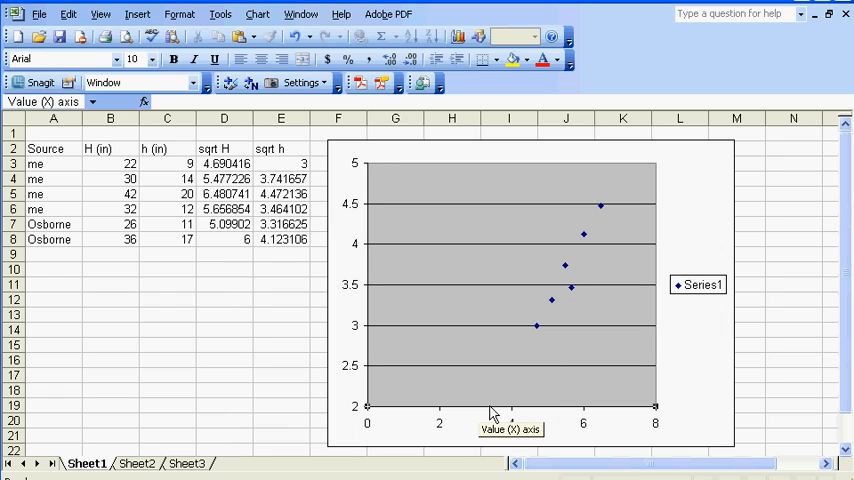
# - Set the horizontal sqrt H axis minimum to 4 so it runs 4 to 7
pyautogui.rightClick(510, 412)
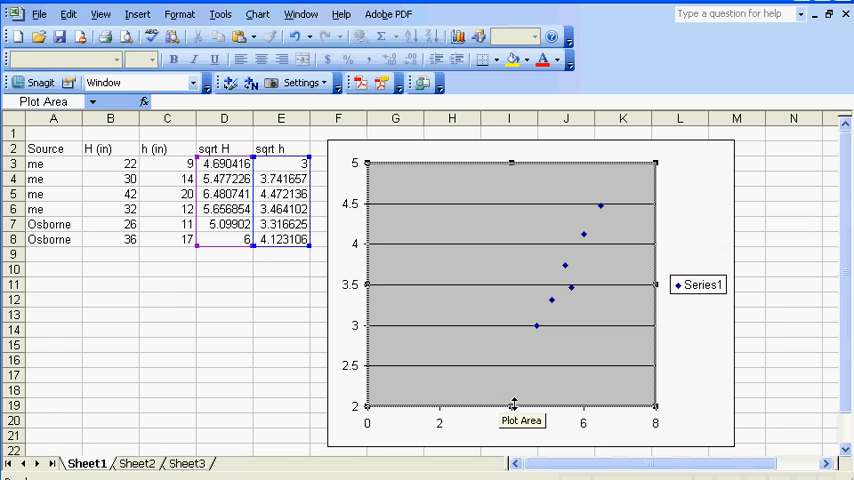
pyautogui.rightClick(512, 408)
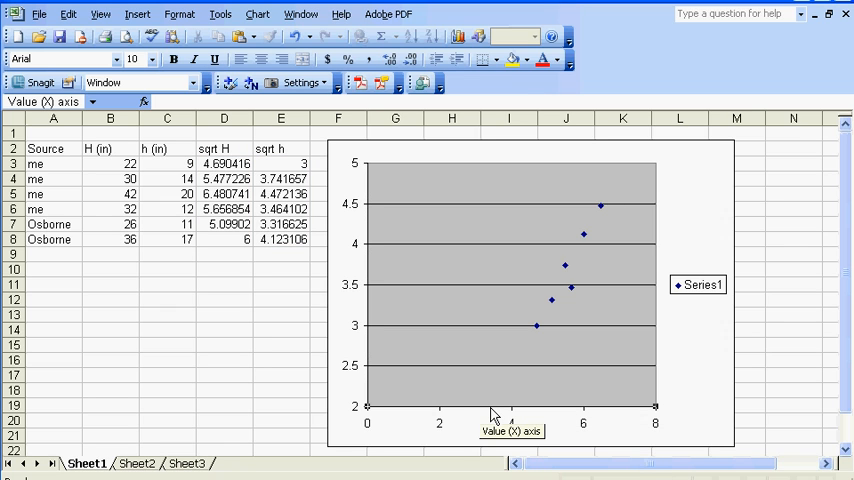
pyautogui.doubleClick(510, 420)
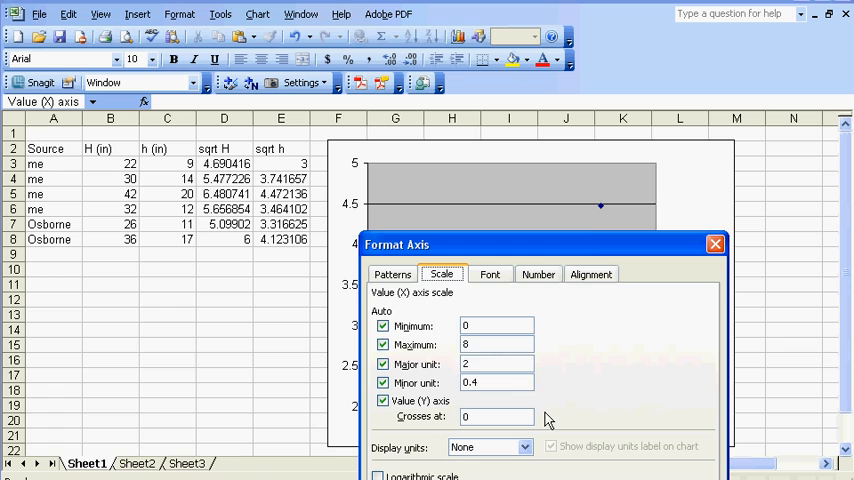
pyautogui.click(382, 326)
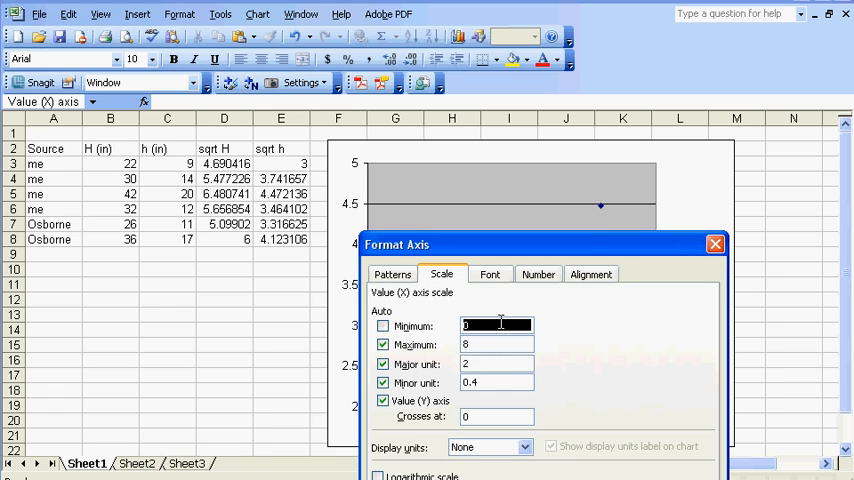
pyautogui.write('4')
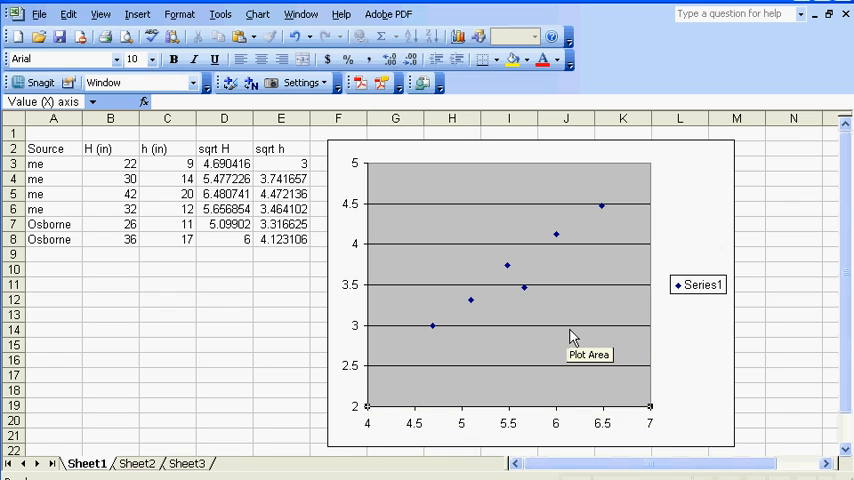
pyautogui.click(470, 300)
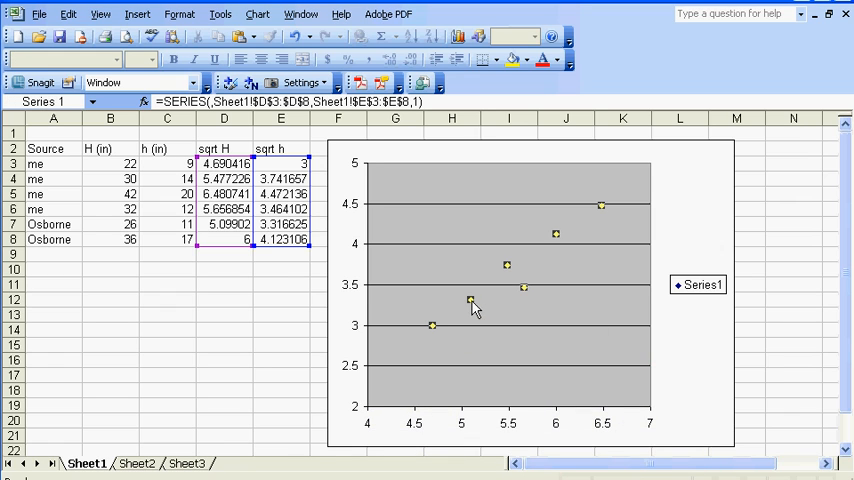
# - Add a linear trendline with its equation displayed, giving y = 0.8178x − 0.8668
pyautogui.rightClick(470, 302)
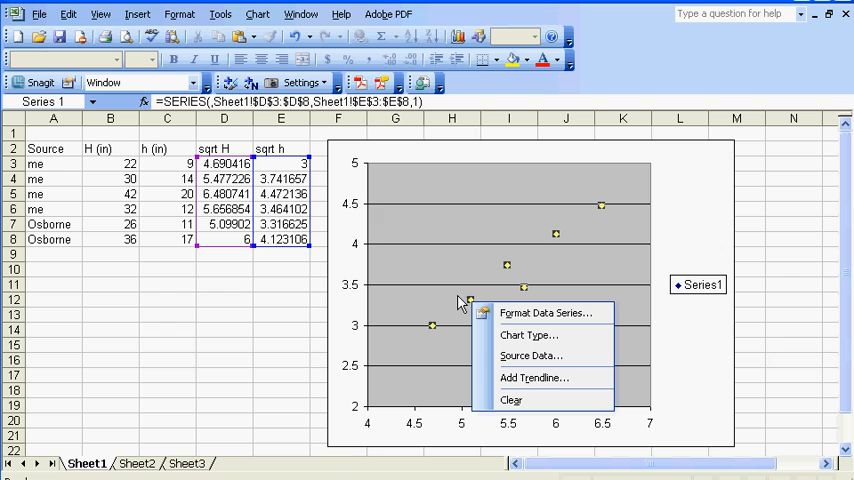
pyautogui.moveTo(530, 356)
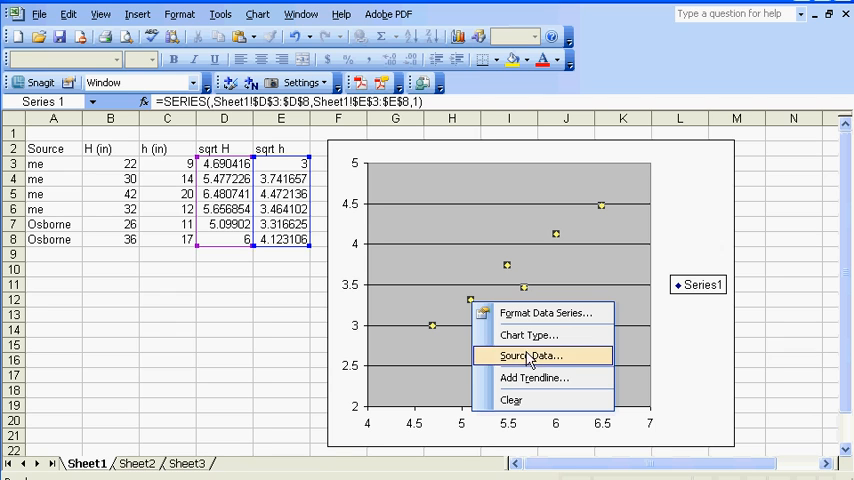
pyautogui.click(532, 376)
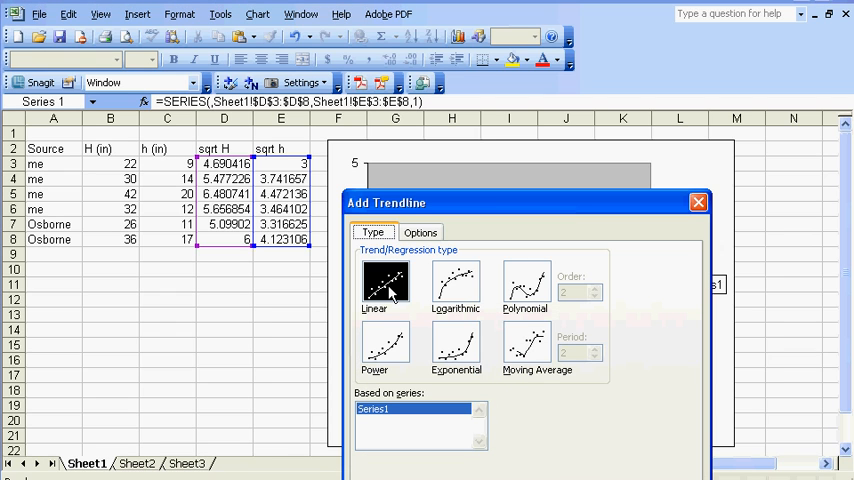
pyautogui.click(420, 232)
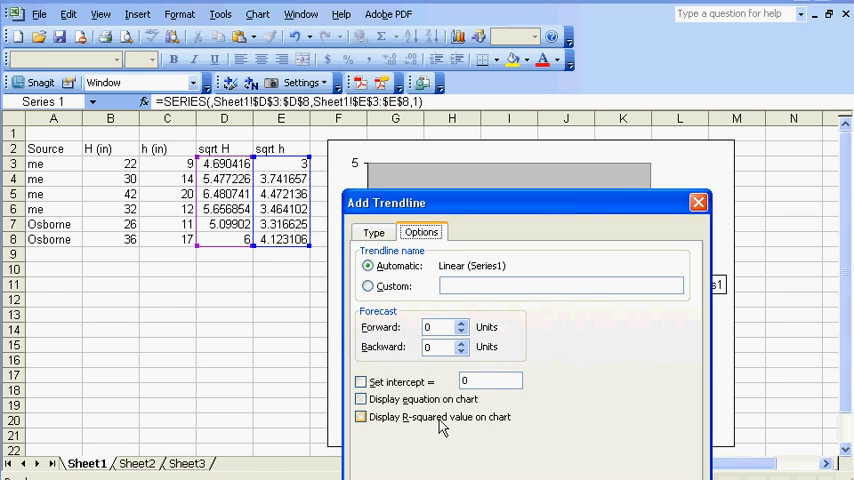
pyautogui.click(360, 400)
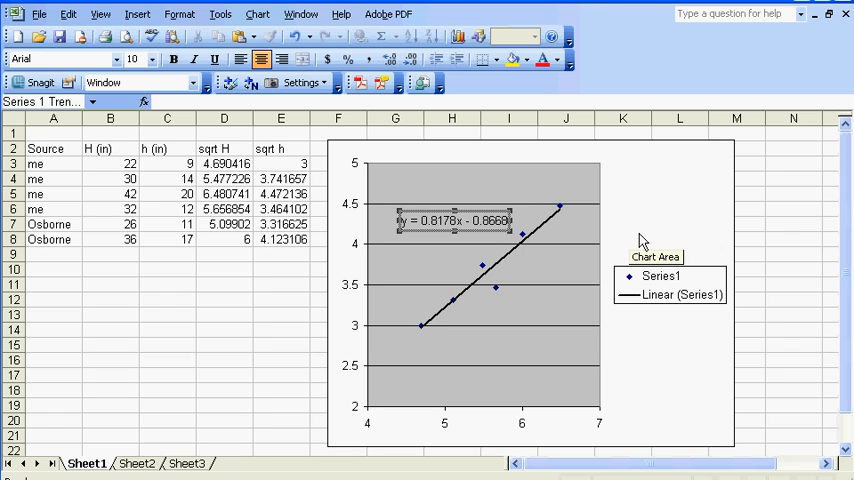
pyautogui.moveTo(656, 276)
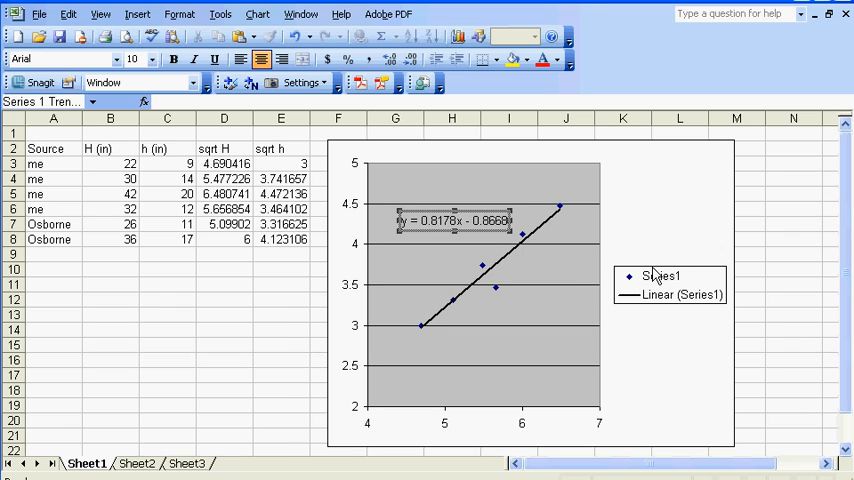
pyautogui.moveTo(556, 238)
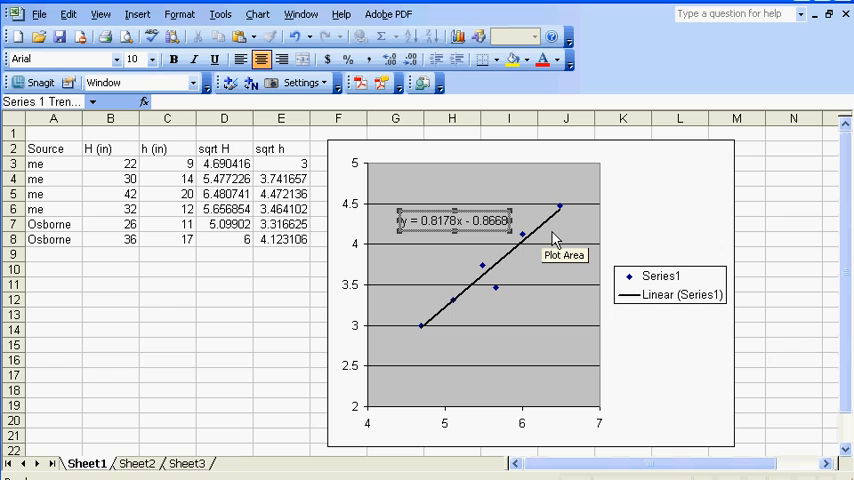
pyautogui.moveTo(696, 410)
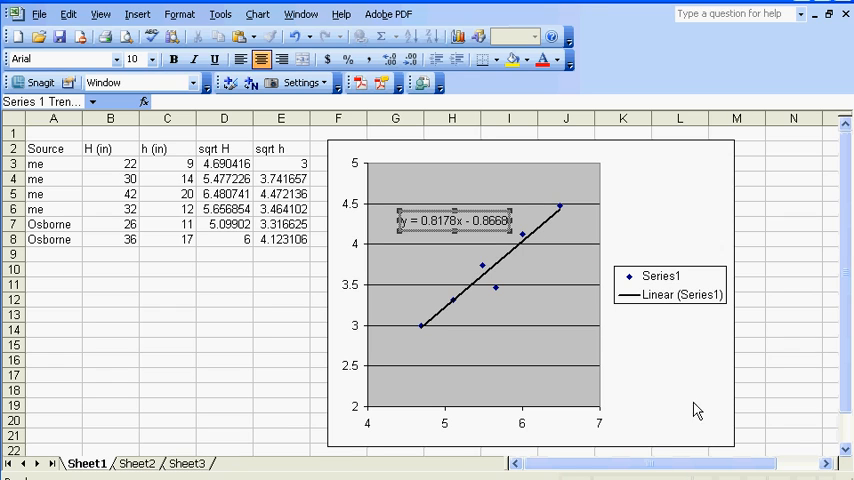